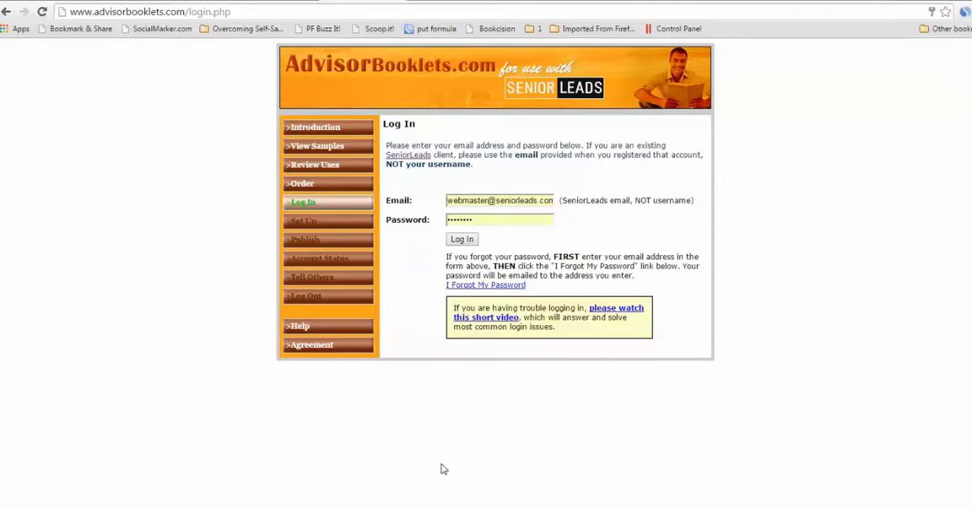
pyautogui.moveTo(447, 461)
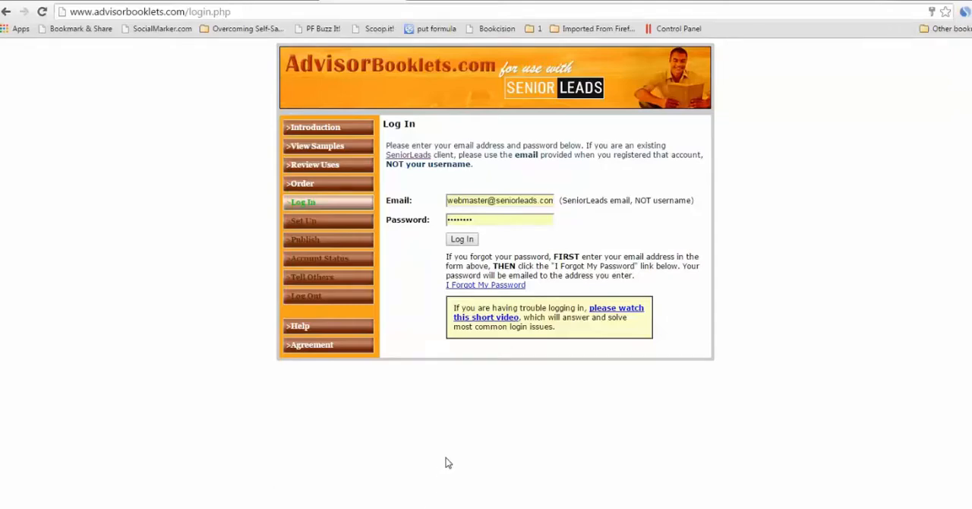
pyautogui.moveTo(435, 427)
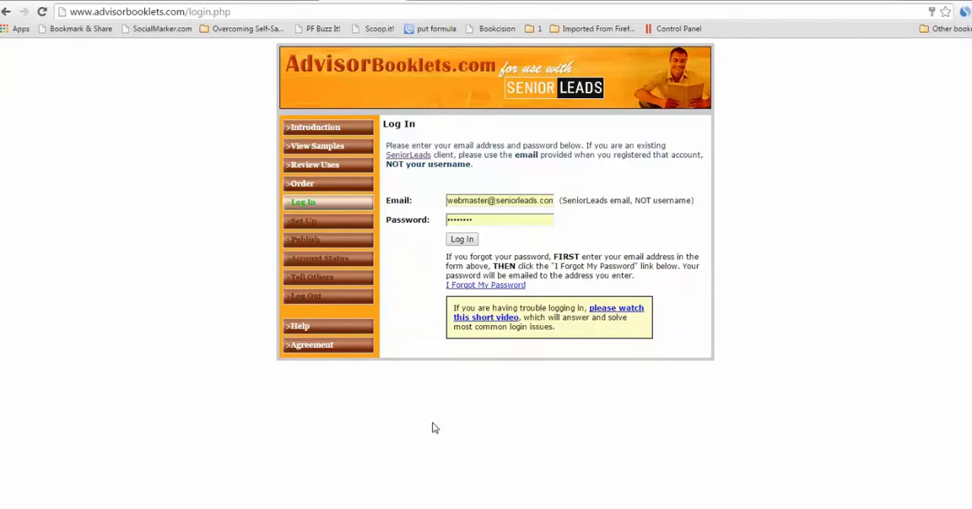
pyautogui.moveTo(152, 72)
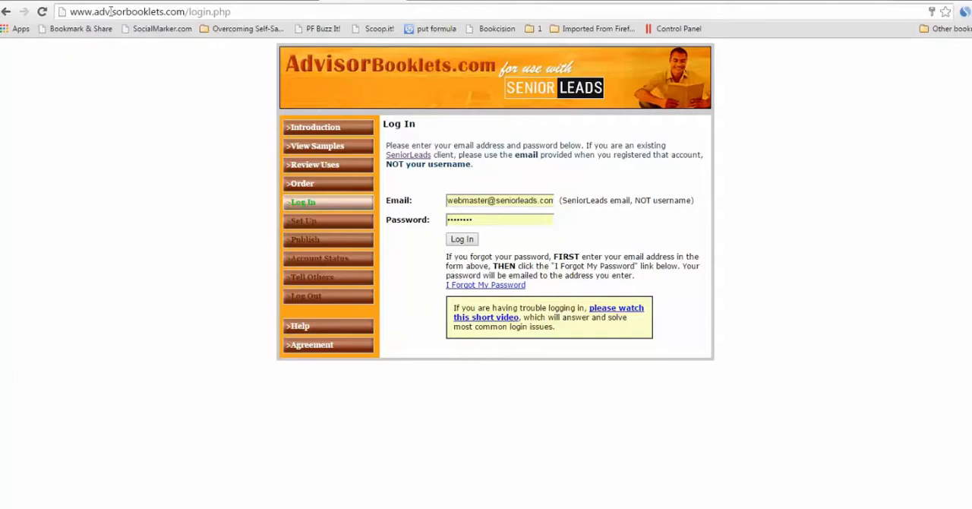
pyautogui.moveTo(481, 241)
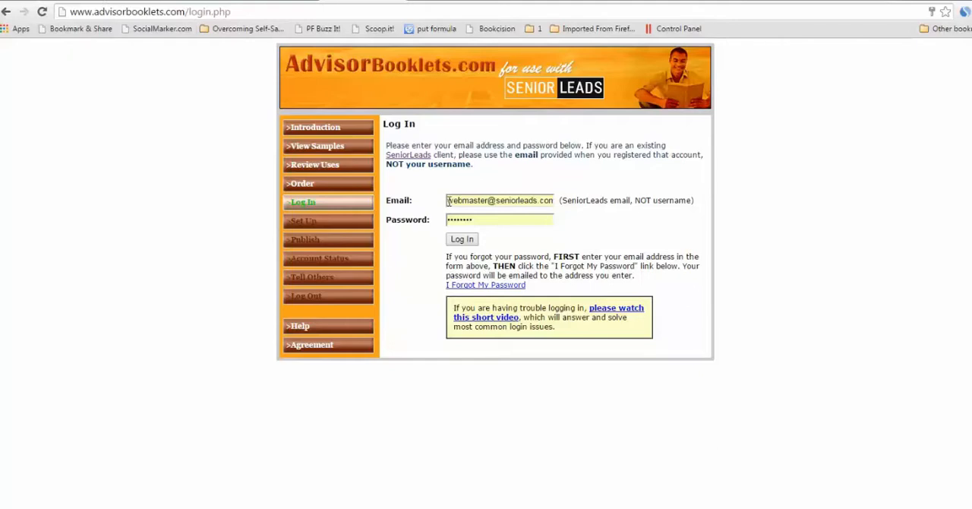
pyautogui.moveTo(666, 213)
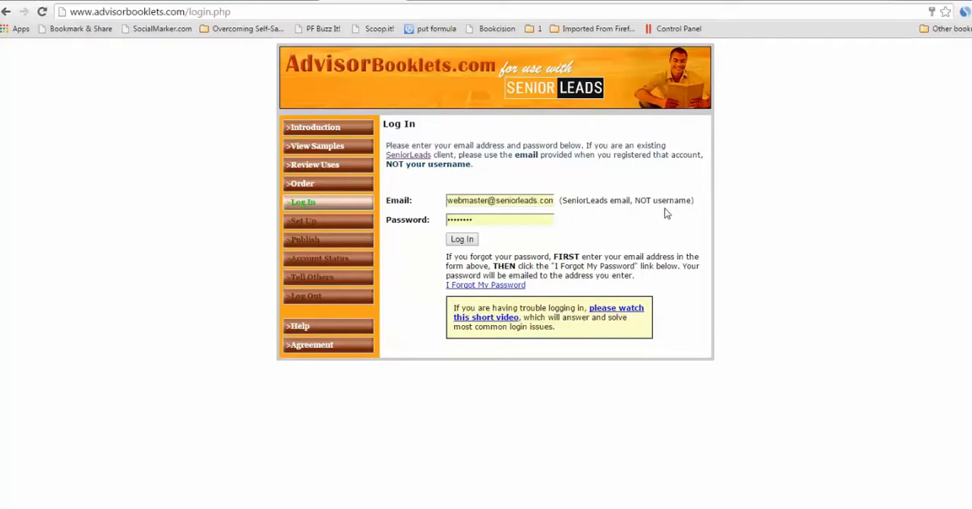
pyautogui.moveTo(670, 200)
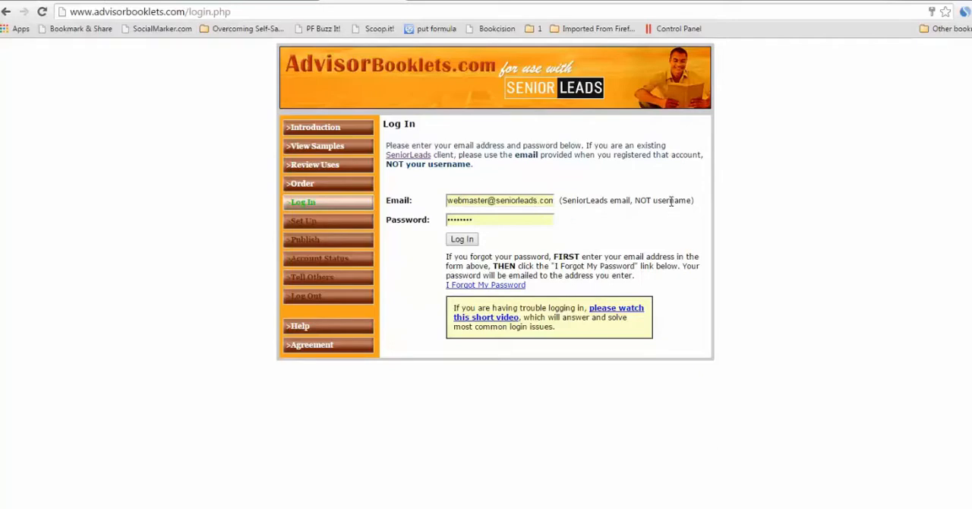
# Log in to AdvisorBooklets.com to reach the Set Up page with booklet details and photo.
pyautogui.click(496, 219)
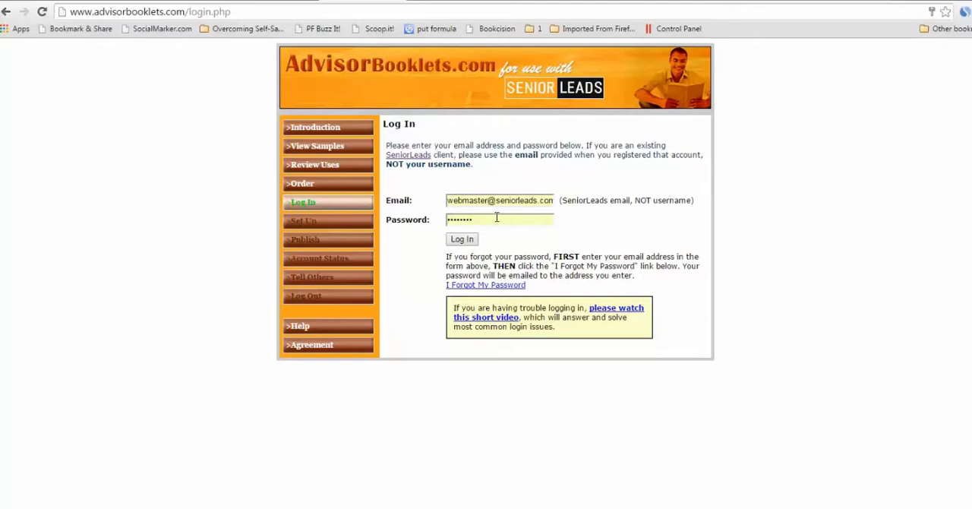
pyautogui.click(461, 238)
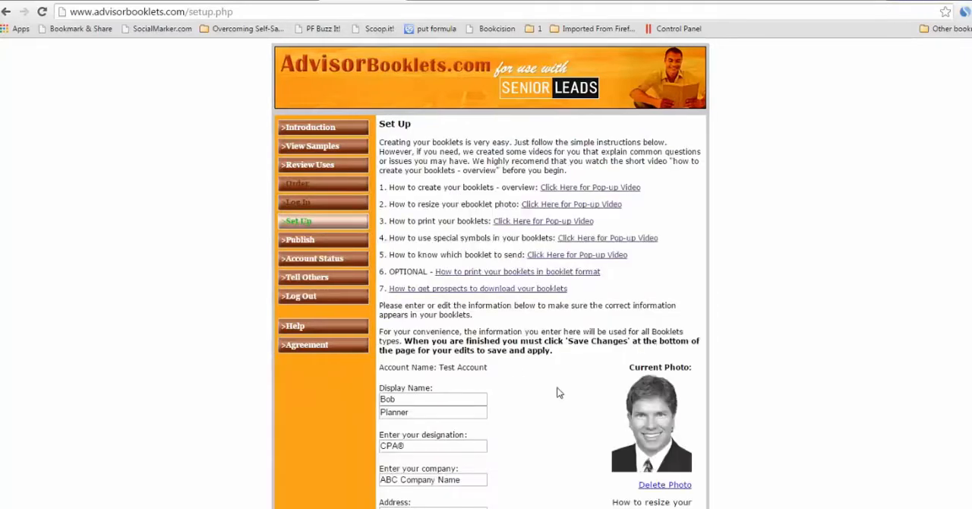
pyautogui.moveTo(546, 390)
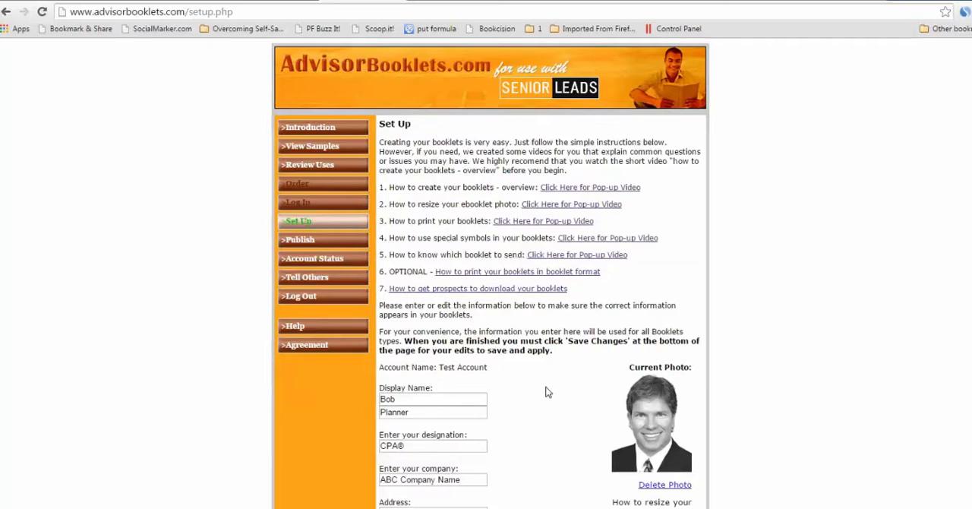
pyautogui.moveTo(556, 411)
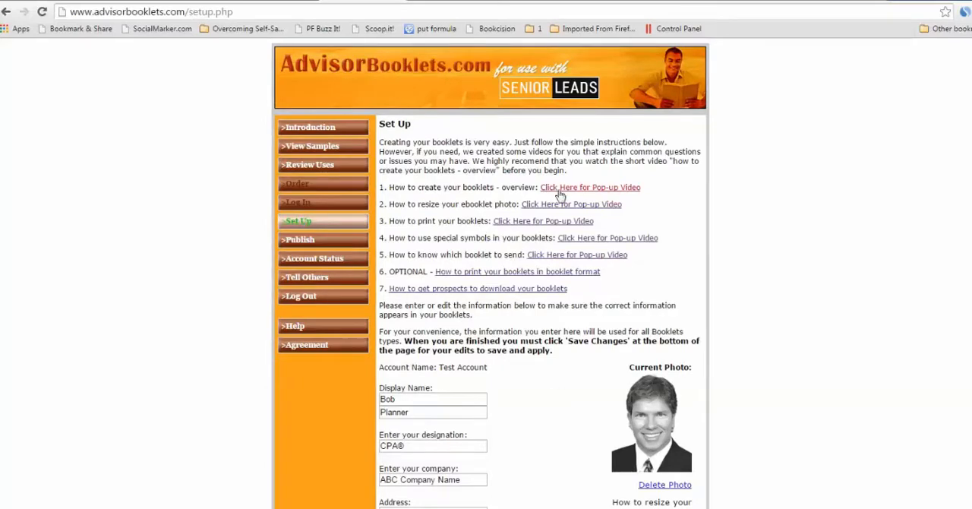
pyautogui.moveTo(571, 274)
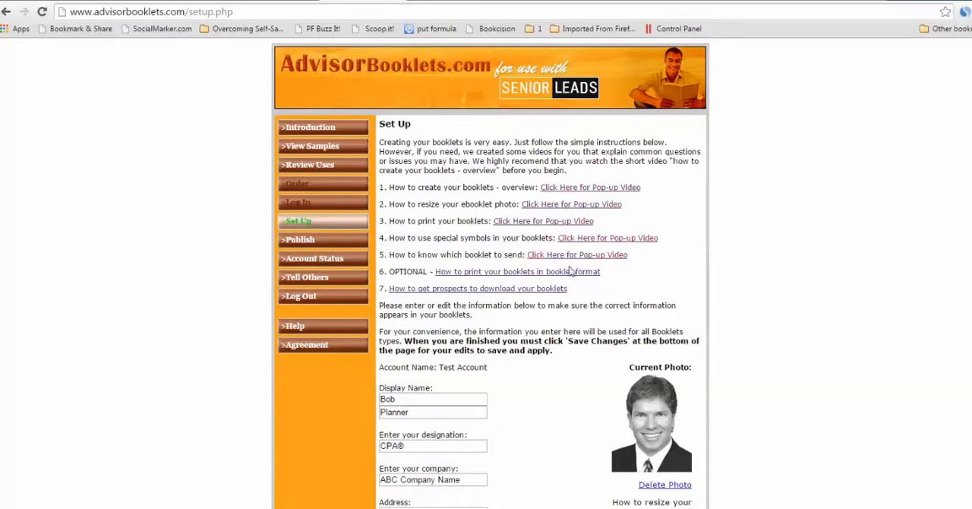
pyautogui.moveTo(516, 190)
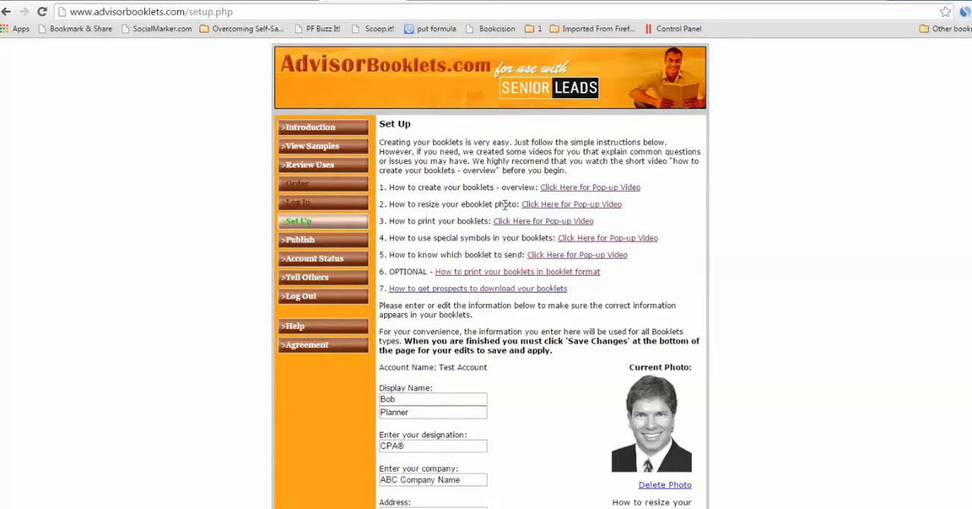
pyautogui.moveTo(439, 226)
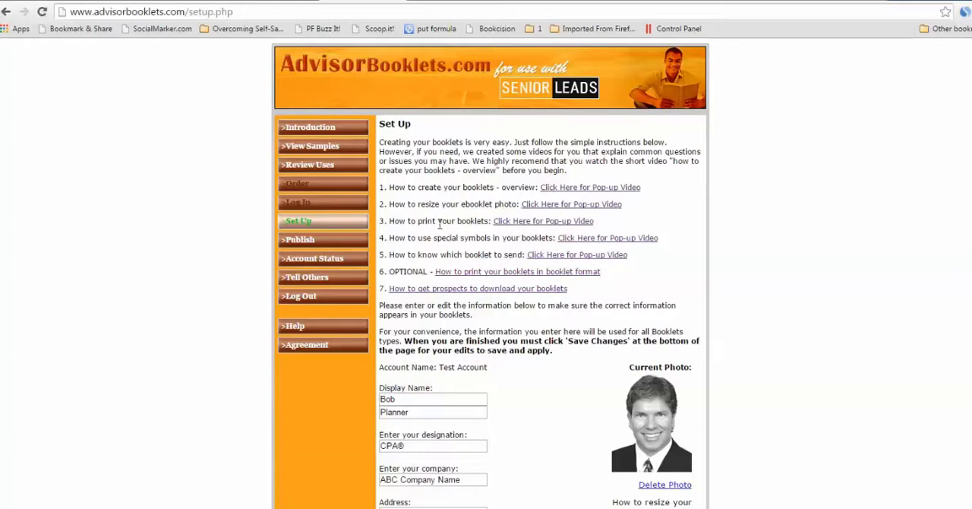
pyautogui.moveTo(501, 278)
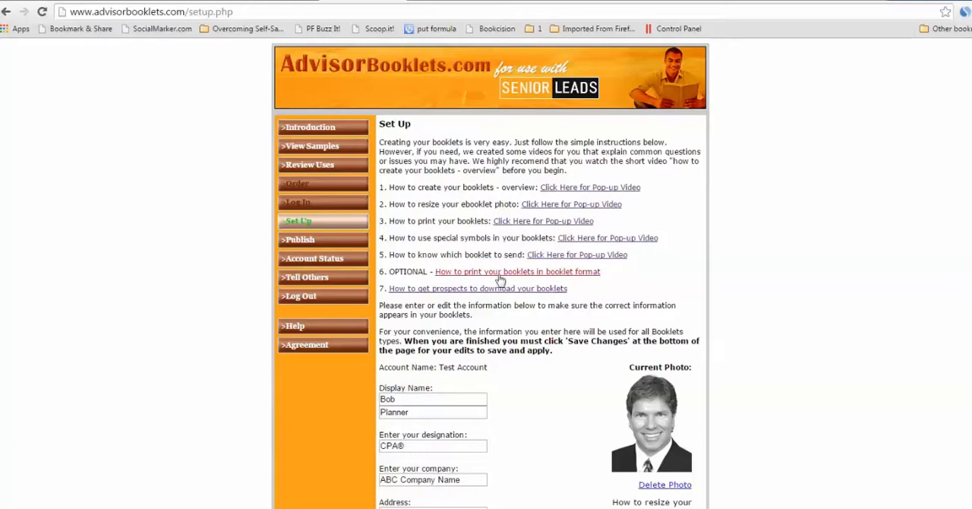
pyautogui.moveTo(527, 254)
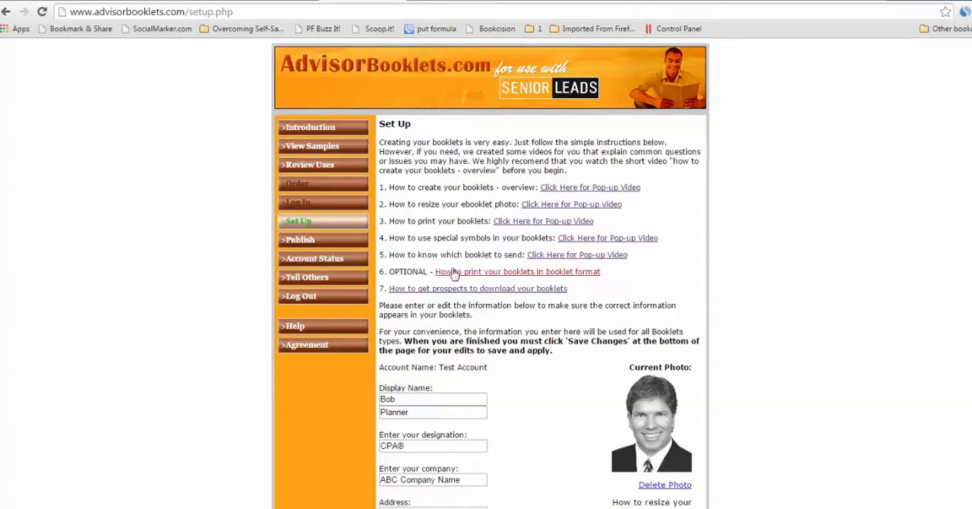
pyautogui.moveTo(465, 256)
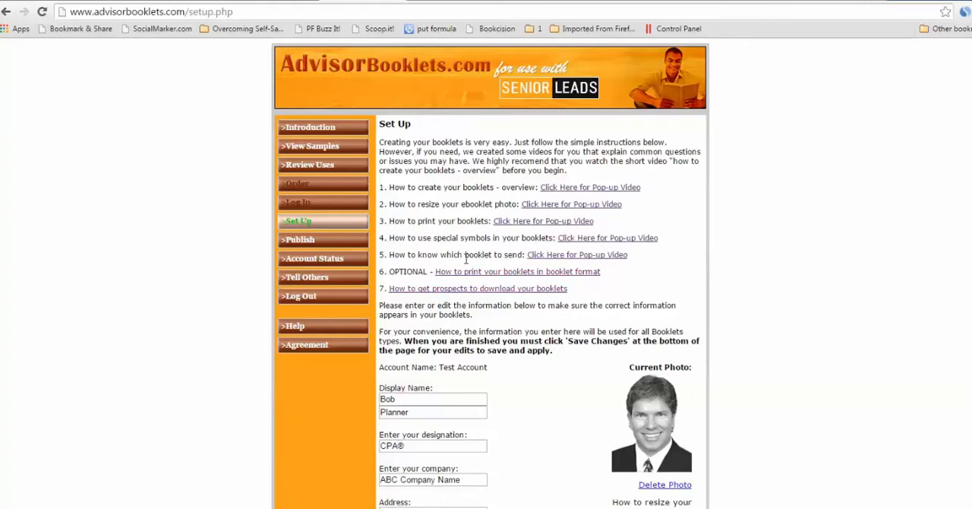
pyautogui.moveTo(457, 268)
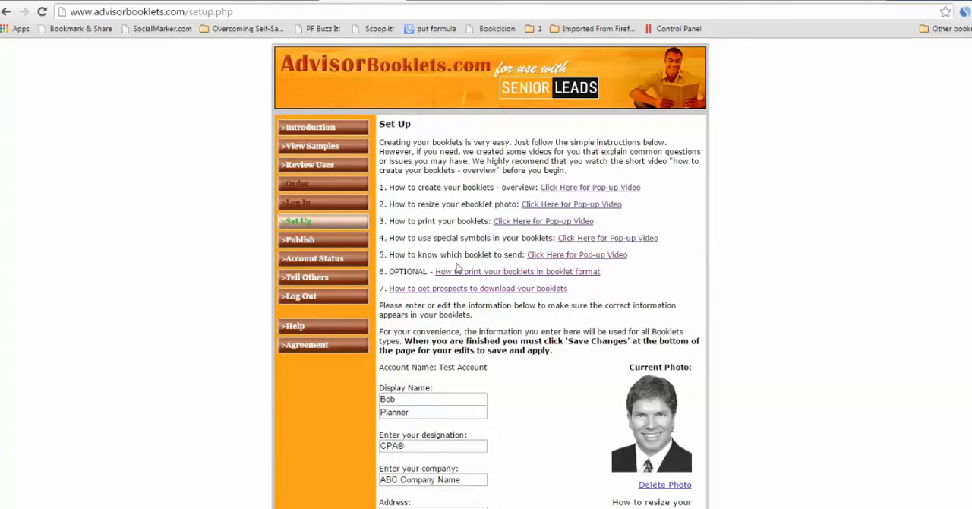
pyautogui.moveTo(541, 279)
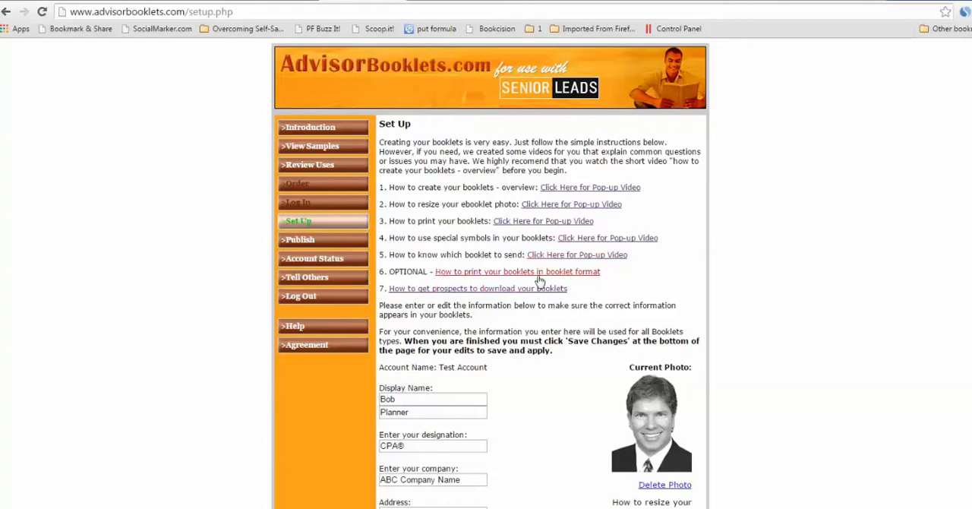
pyautogui.moveTo(538, 275)
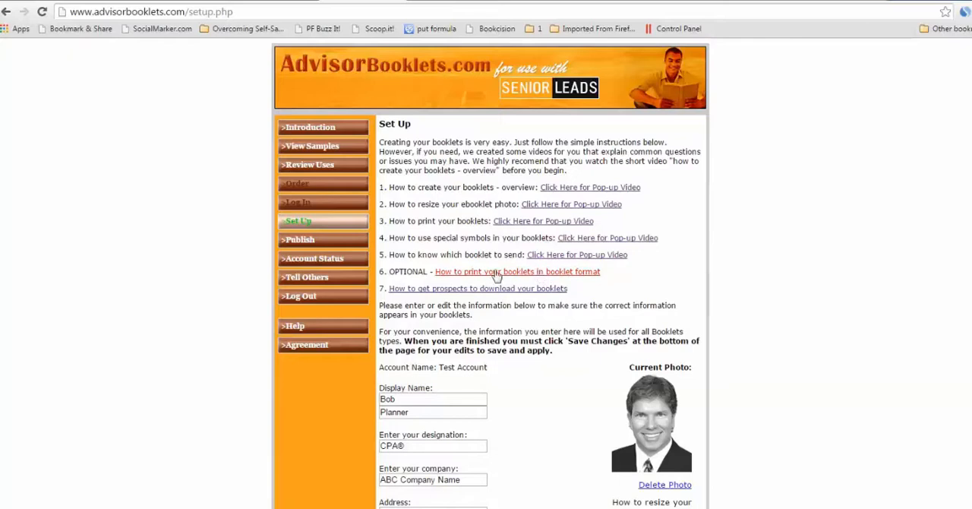
pyautogui.moveTo(451, 293)
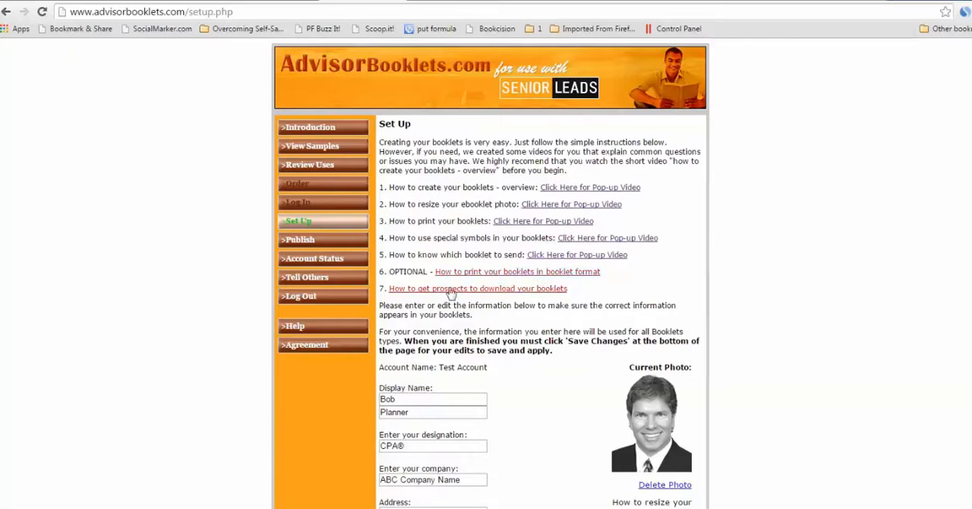
pyautogui.moveTo(511, 295)
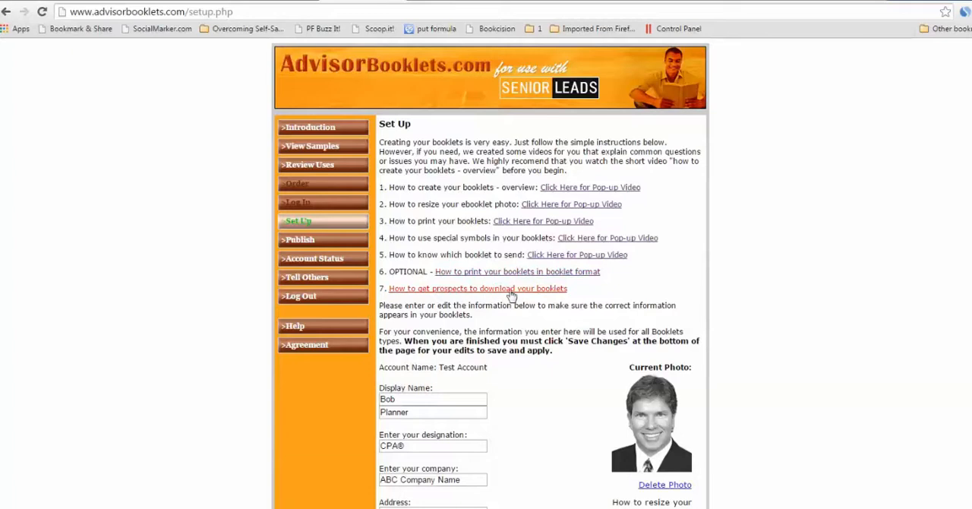
pyautogui.moveTo(469, 292)
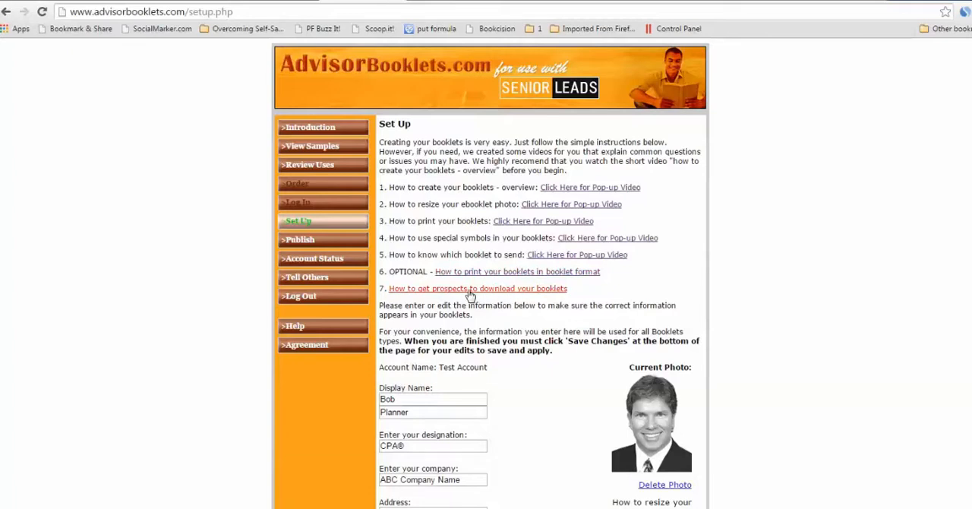
pyautogui.moveTo(499, 306)
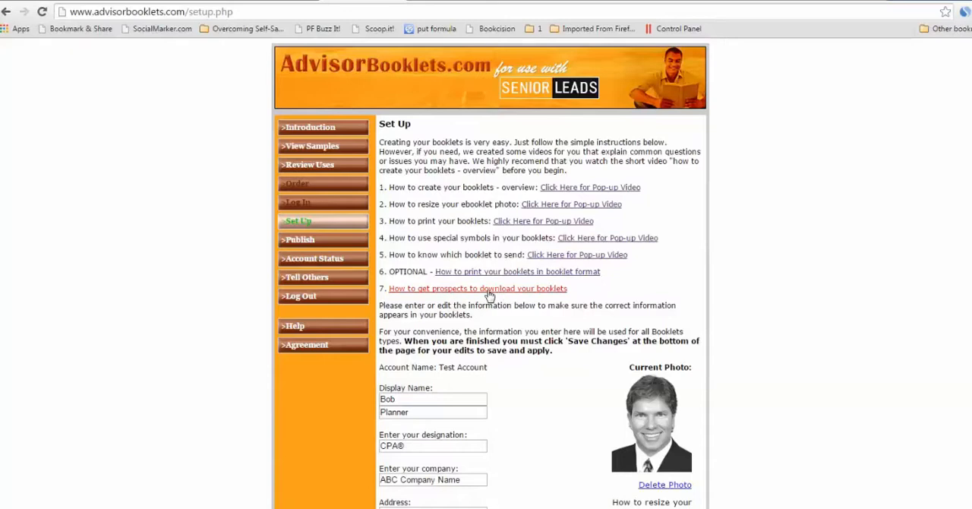
pyautogui.moveTo(493, 293)
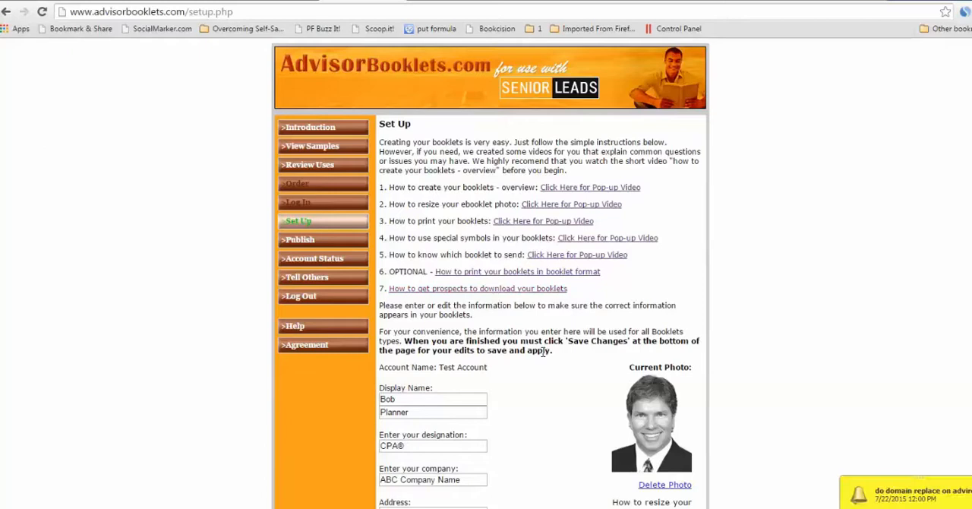
pyautogui.scroll(-3)
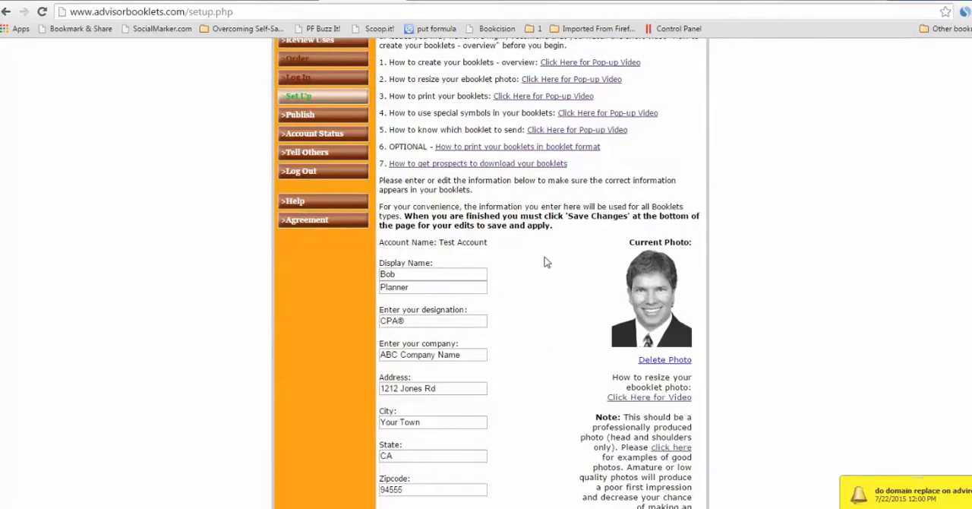
pyautogui.scroll(-3)
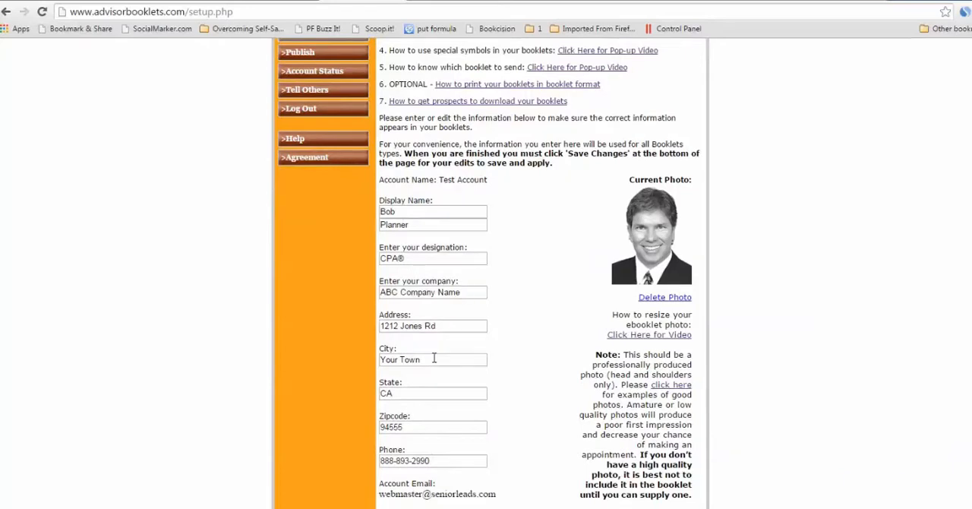
pyautogui.scroll(-3)
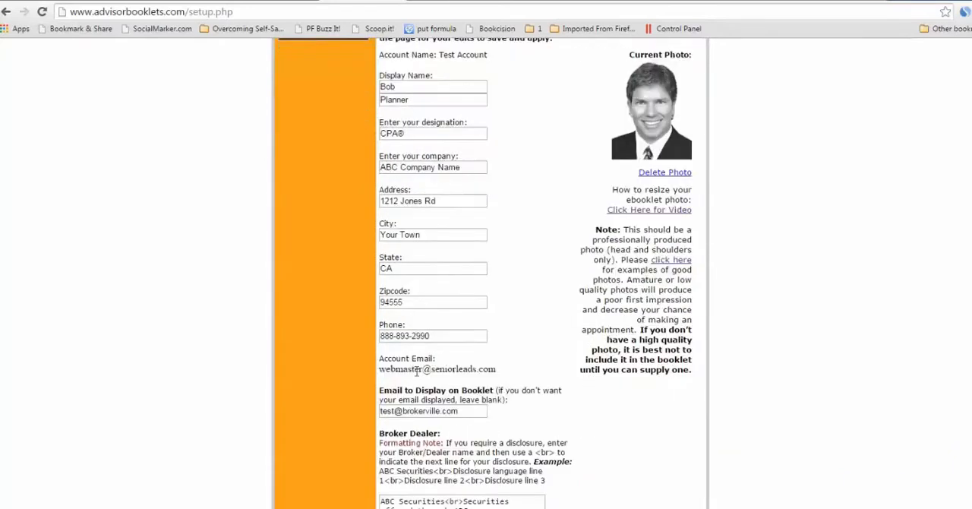
pyautogui.moveTo(499, 376)
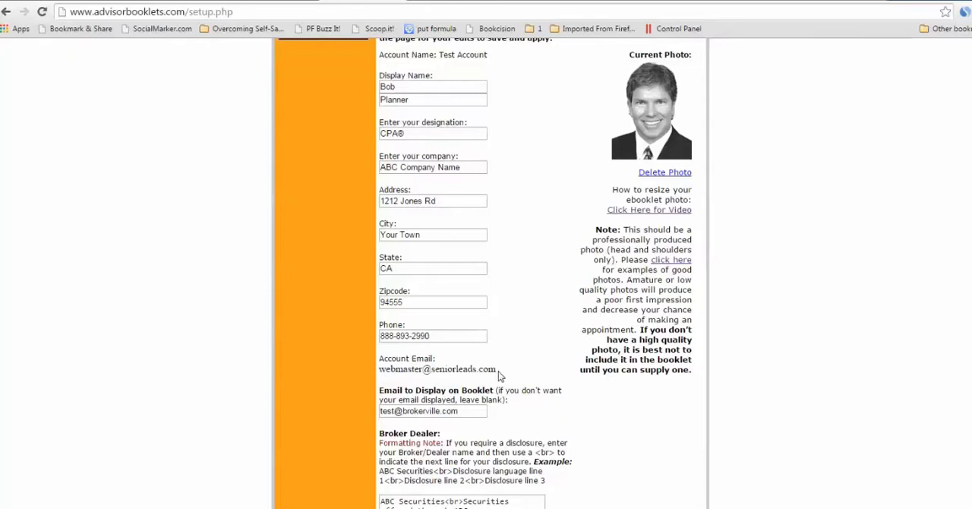
pyautogui.moveTo(476, 369)
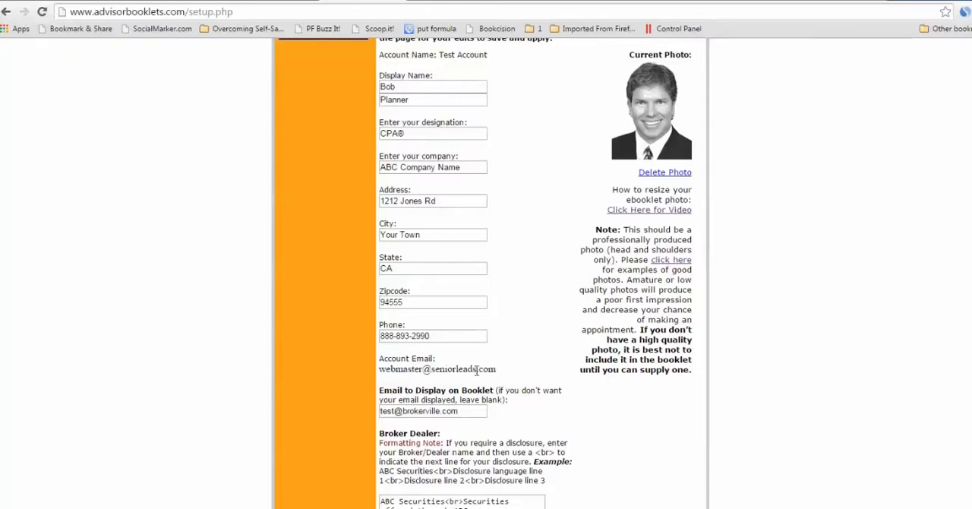
pyautogui.scroll(-3)
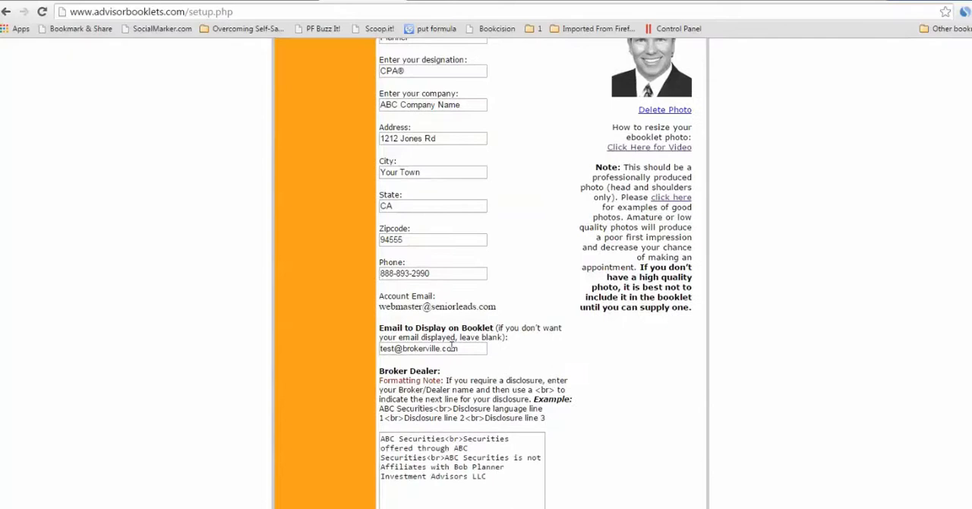
pyautogui.click(432, 349)
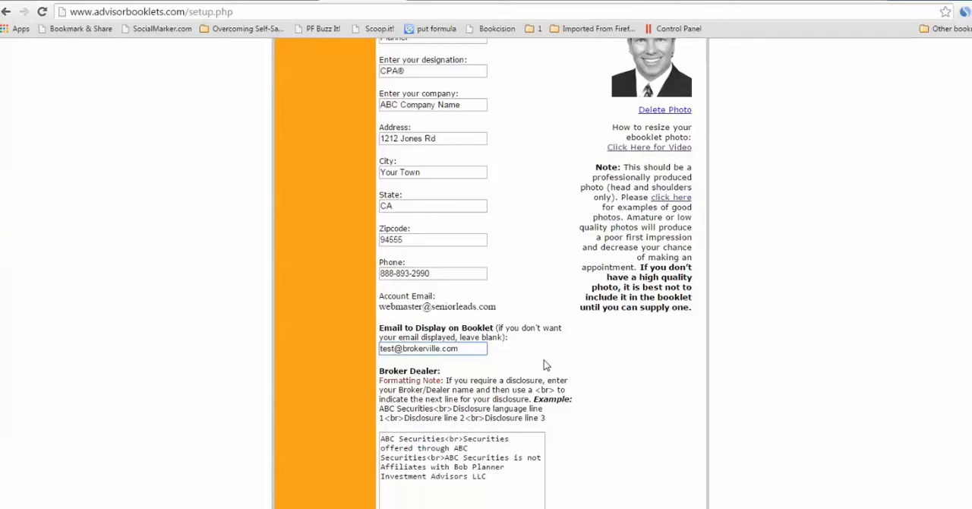
pyautogui.scroll(-3)
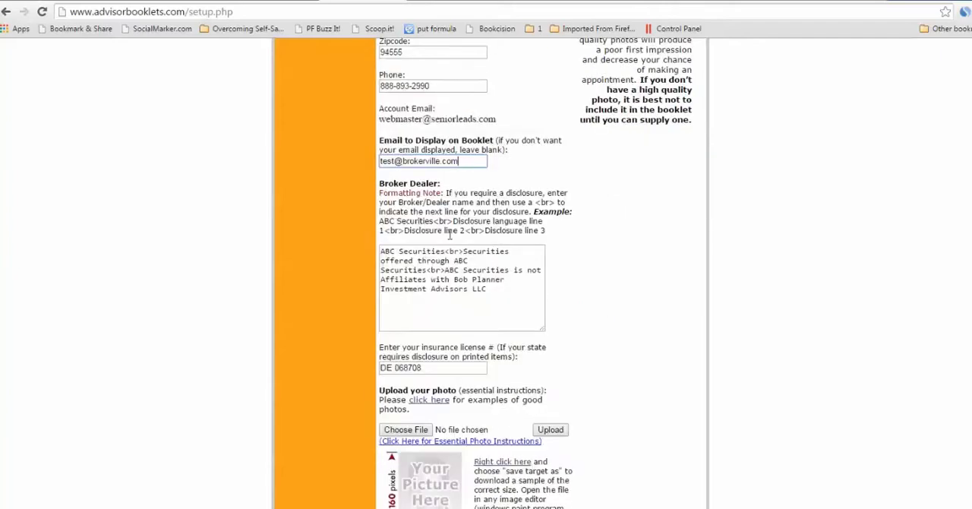
pyautogui.moveTo(413, 201)
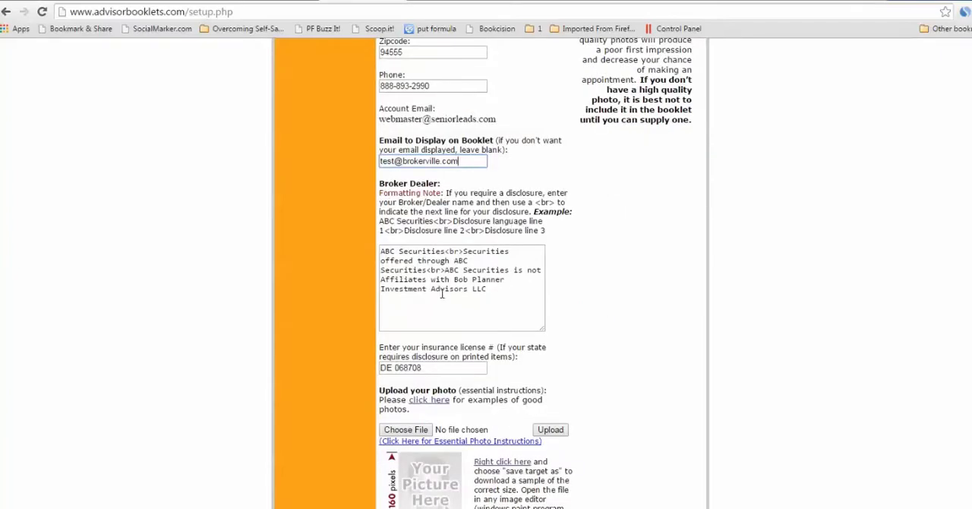
pyautogui.scroll(-3)
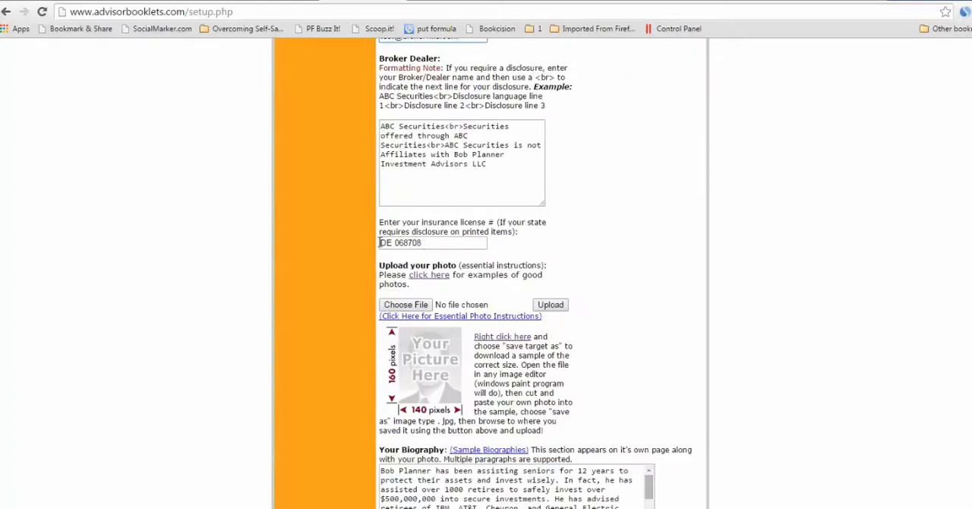
# Scroll down the Set Up page toward the good-photo examples link.
pyautogui.scroll(-3)
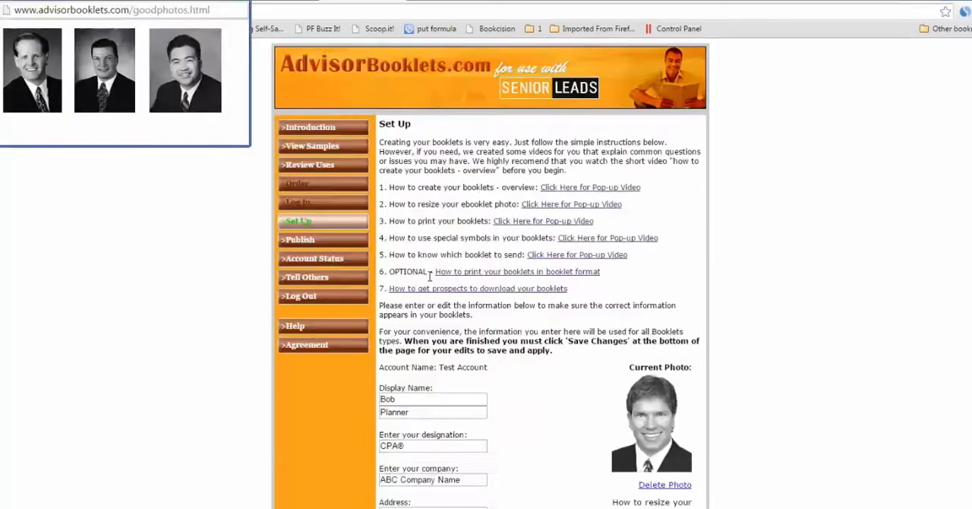
pyautogui.moveTo(50, 185)
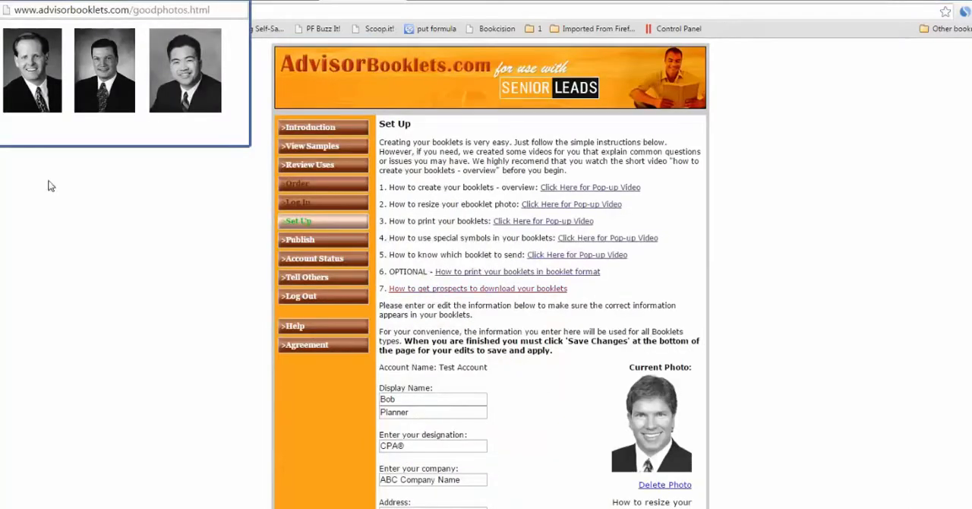
pyautogui.moveTo(63, 206)
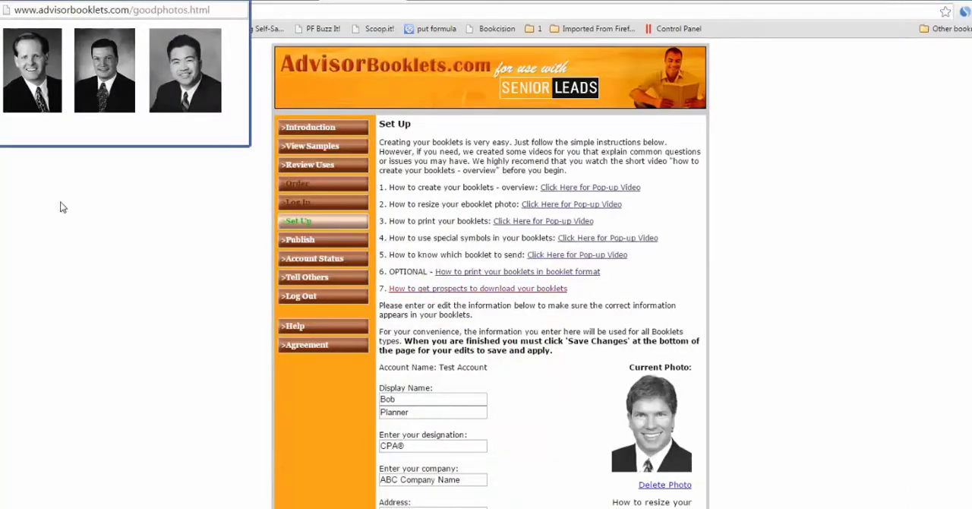
pyautogui.moveTo(123, 37)
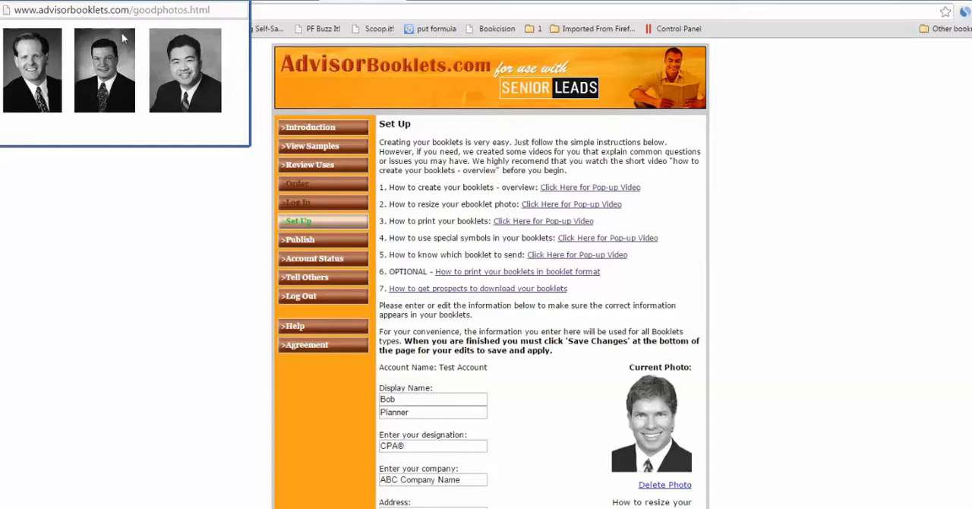
pyautogui.moveTo(202, 94)
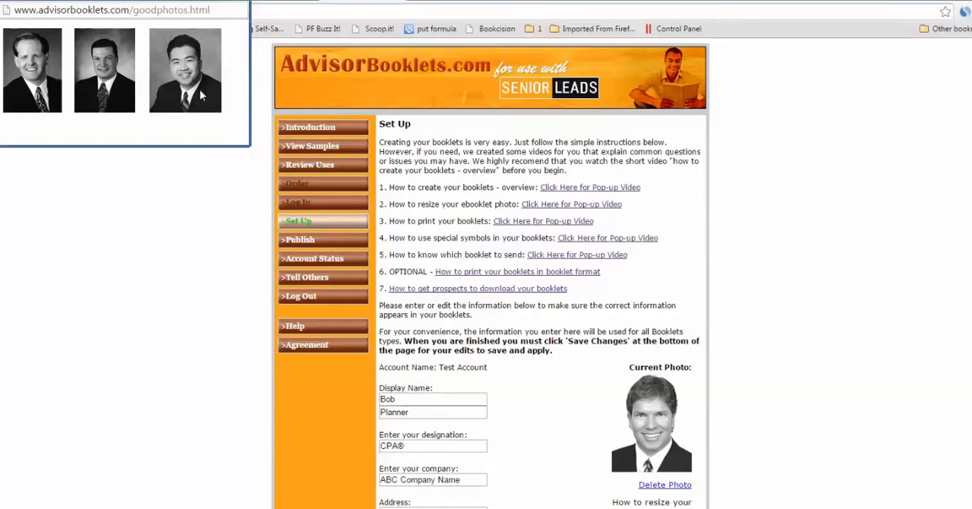
pyautogui.moveTo(186, 198)
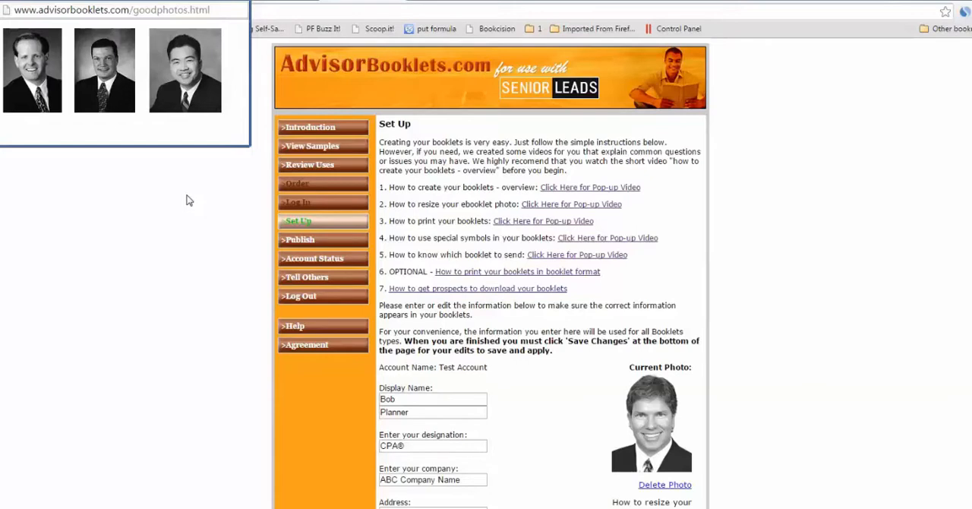
pyautogui.moveTo(178, 205)
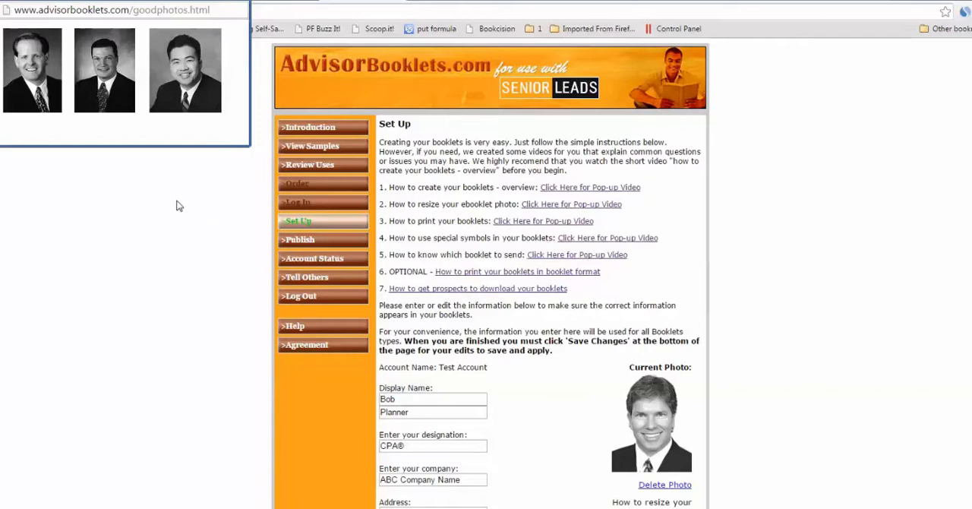
pyautogui.moveTo(797, 305)
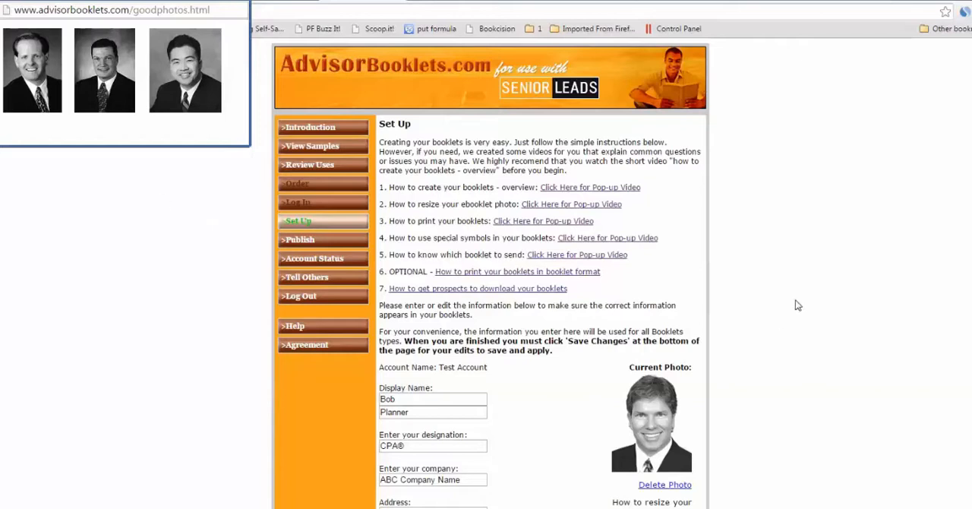
# Scroll through the Essential Photo Instructions tips before closing the photo windows.
pyautogui.scroll(-3)
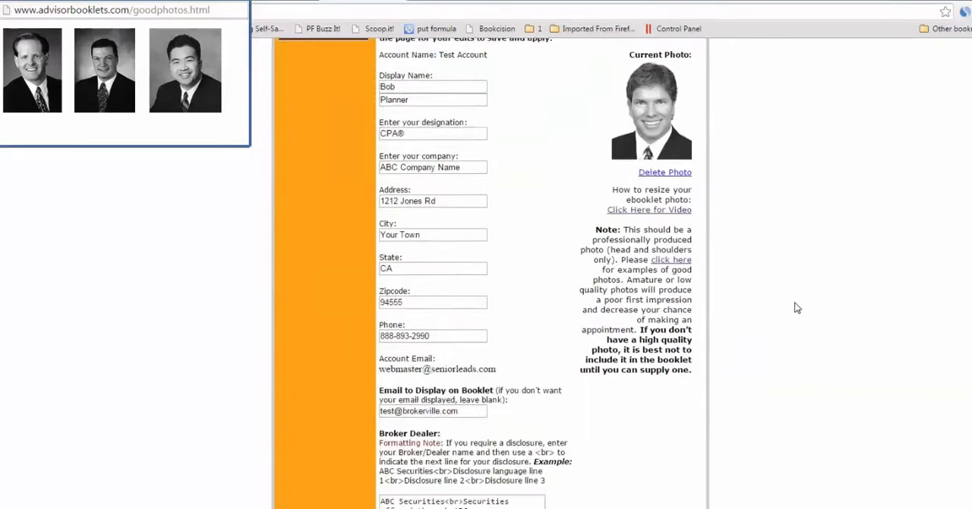
pyautogui.scroll(-3)
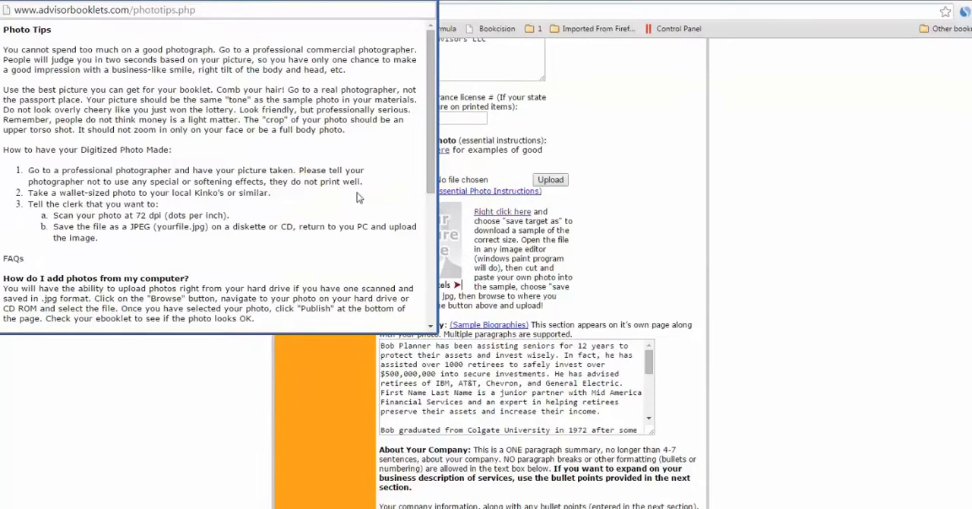
pyautogui.scroll(-3)
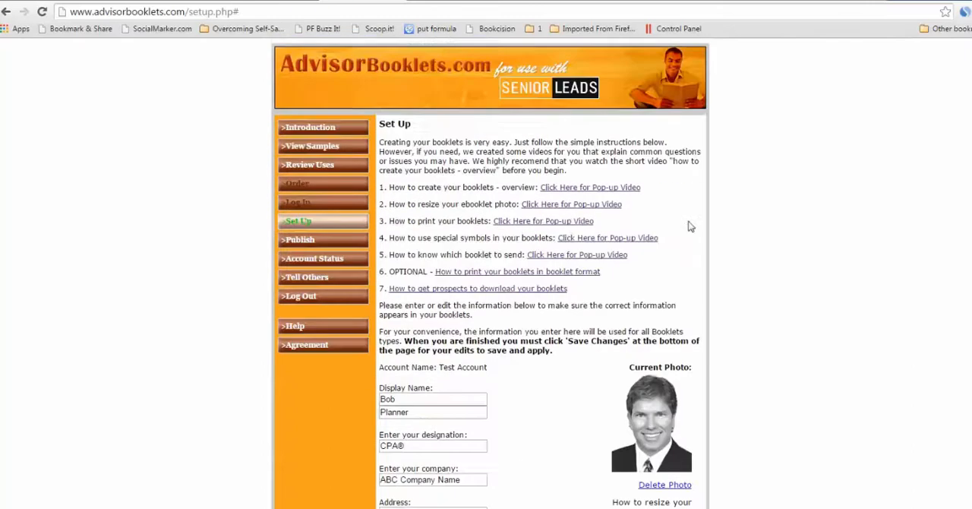
pyautogui.moveTo(478, 214)
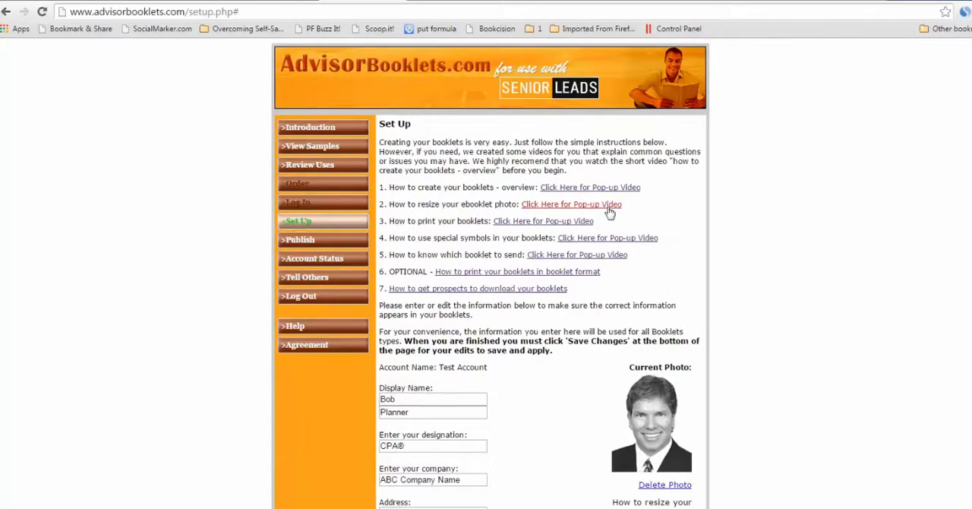
pyautogui.scroll(-3)
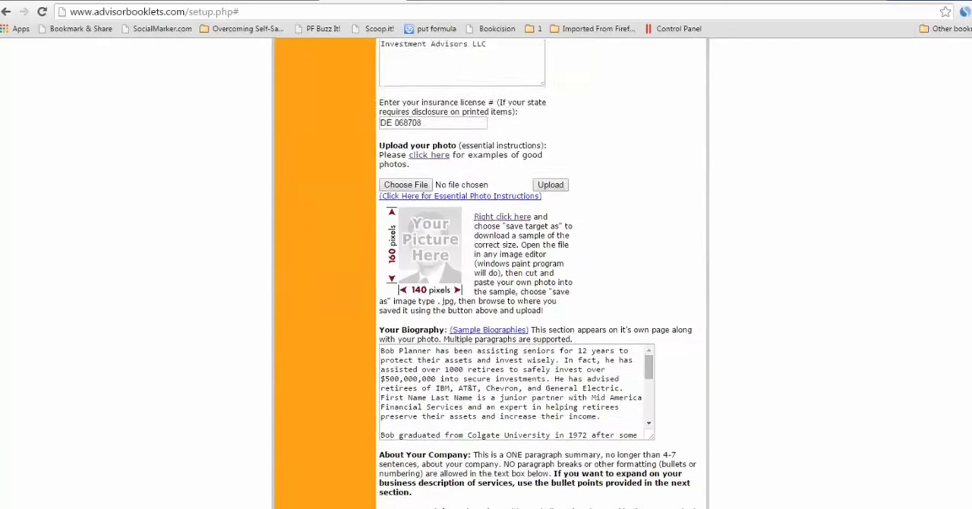
pyautogui.scroll(-3)
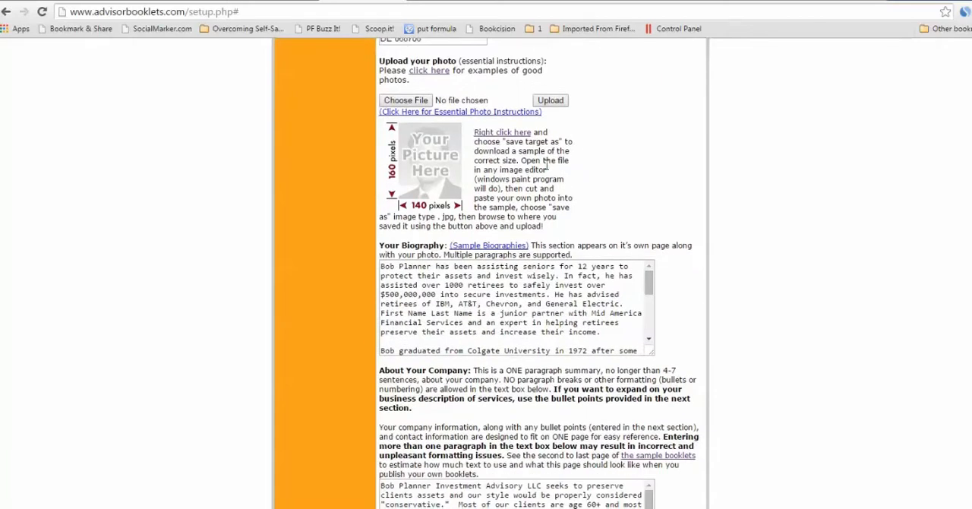
pyautogui.moveTo(601, 188)
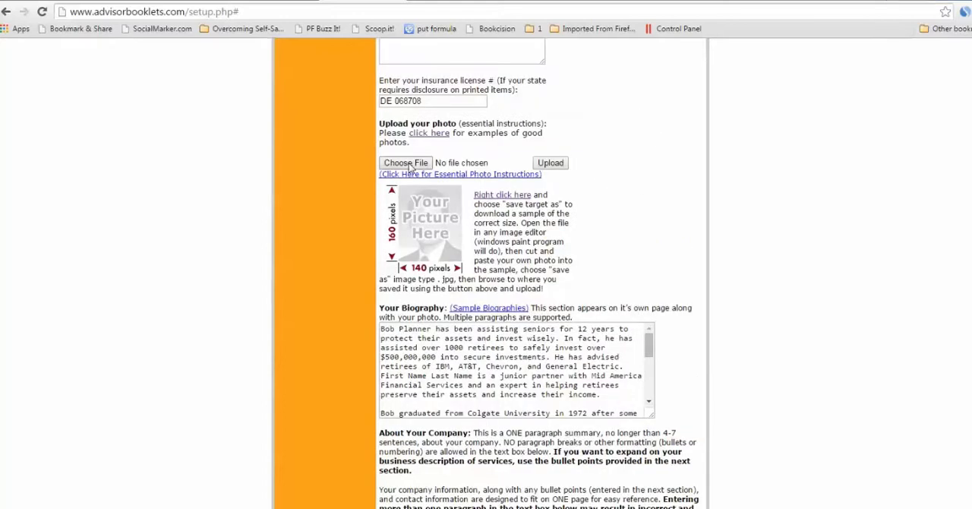
# Upload the 'aha' picture from My Pictures as the current profile photo.
pyautogui.click(405, 163)
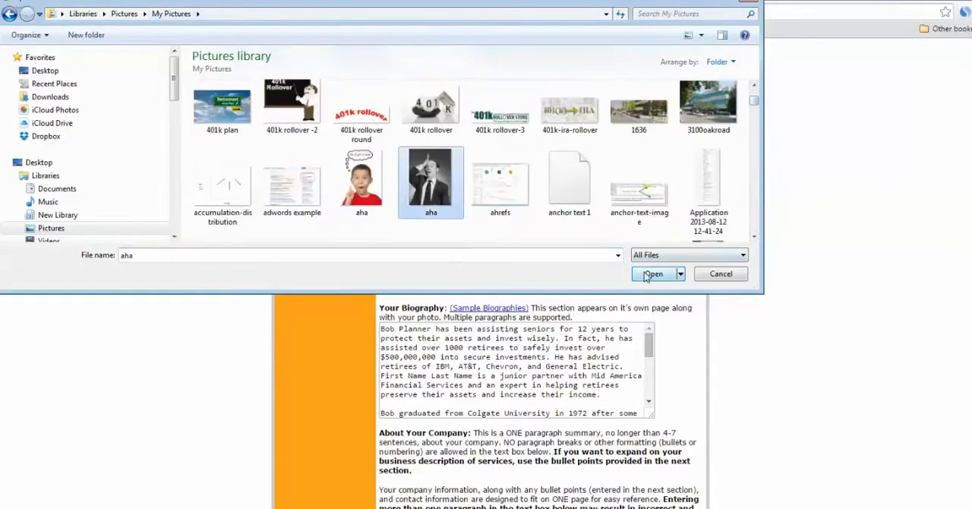
pyautogui.click(652, 274)
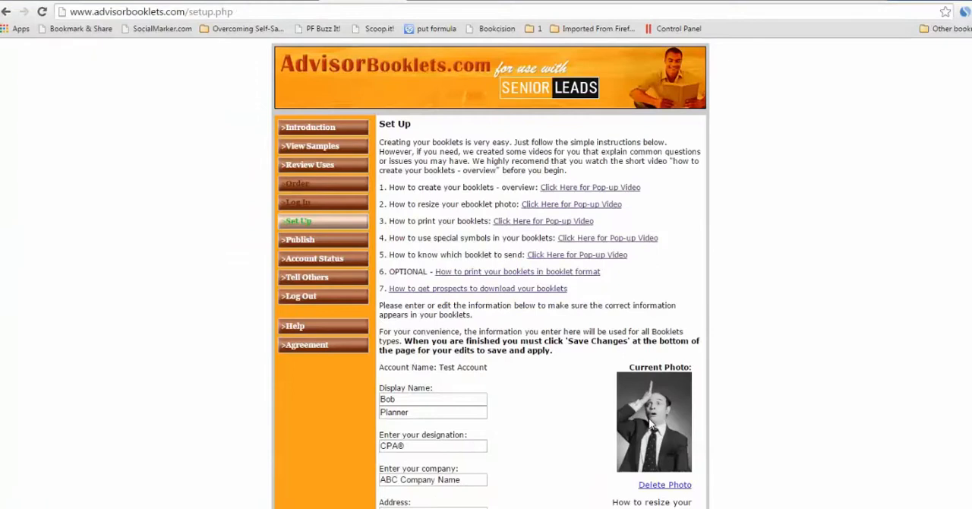
pyautogui.moveTo(743, 416)
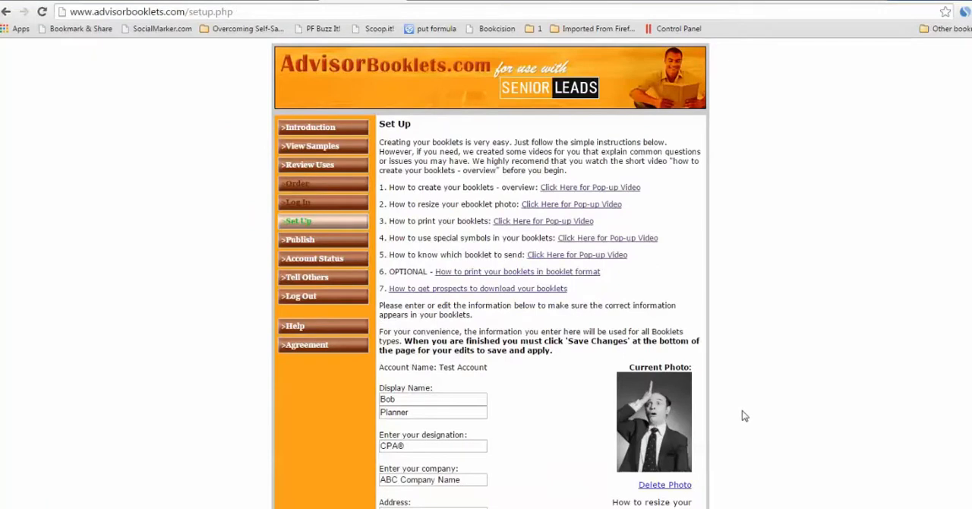
pyautogui.scroll(-3)
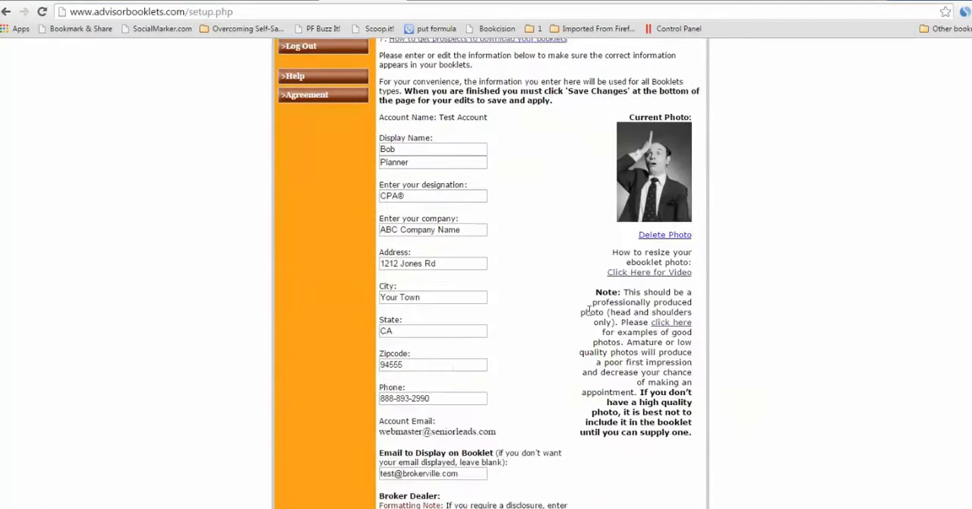
pyautogui.scroll(-3)
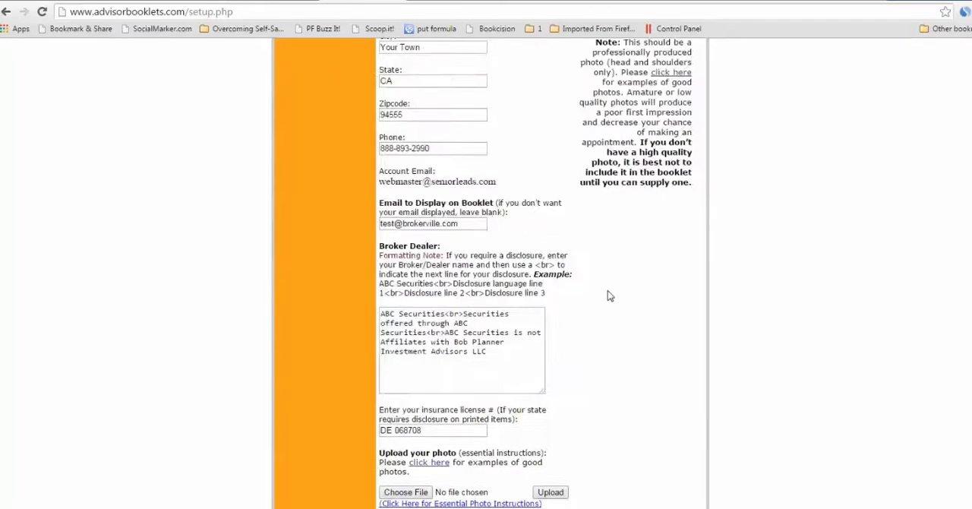
pyautogui.scroll(-3)
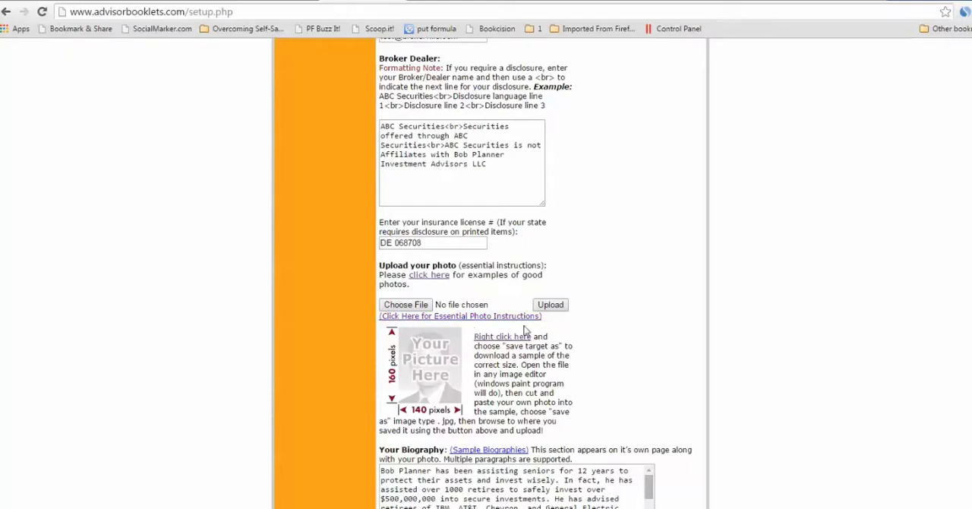
pyautogui.scroll(3)
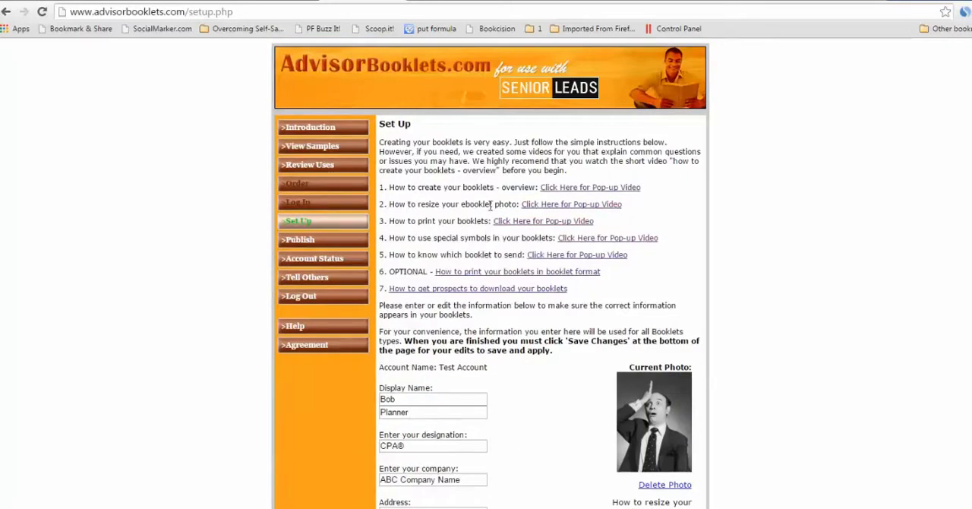
pyautogui.scroll(-3)
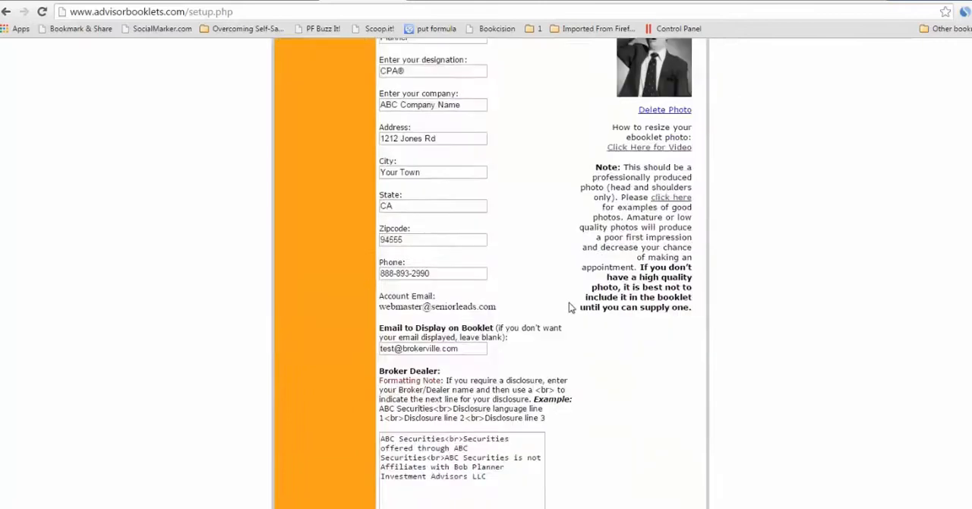
pyautogui.scroll(-3)
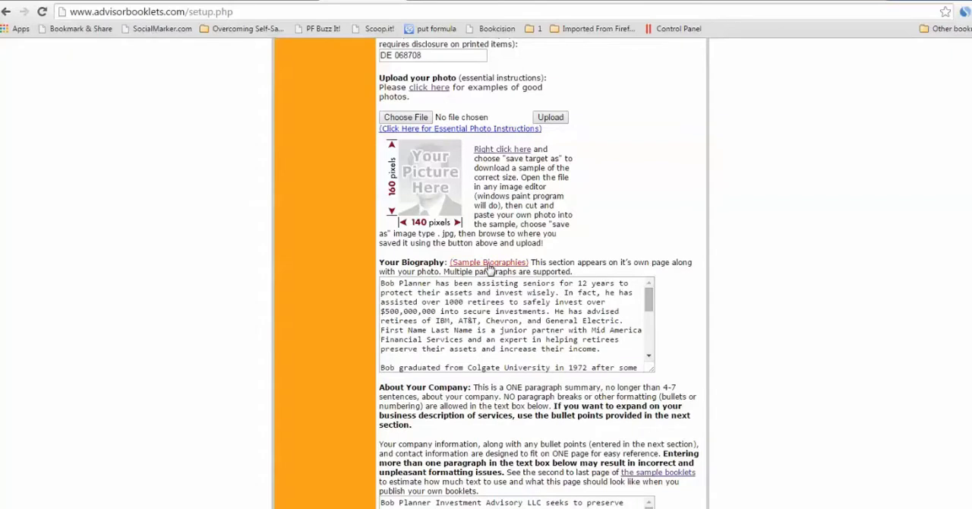
pyautogui.scroll(-3)
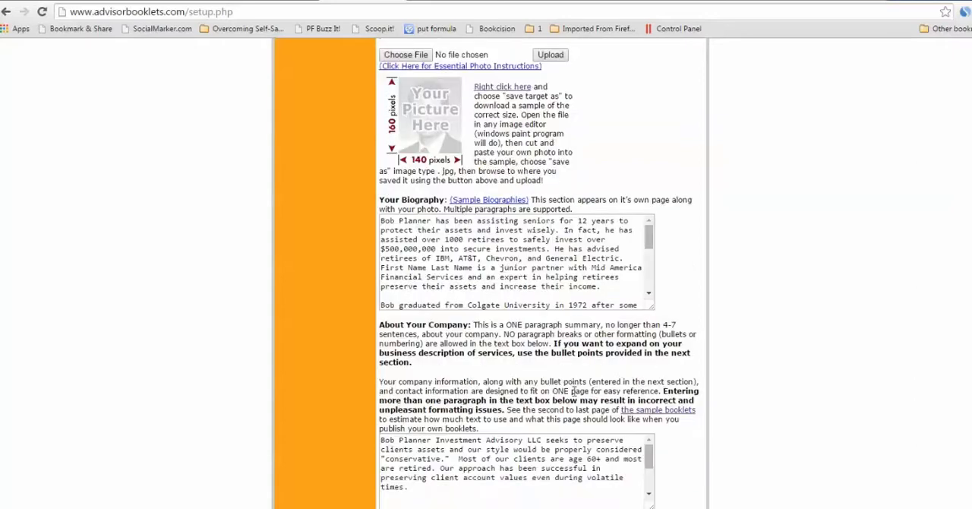
pyautogui.scroll(-3)
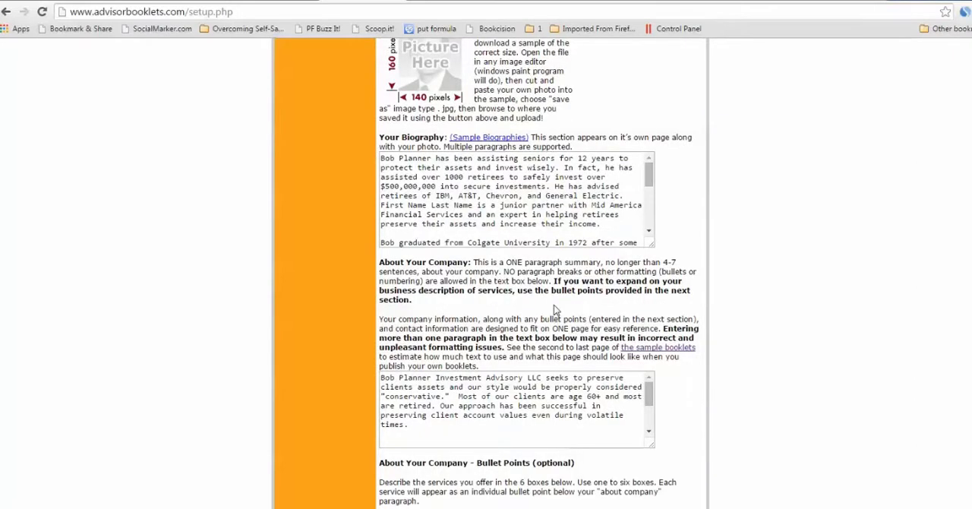
pyautogui.scroll(-3)
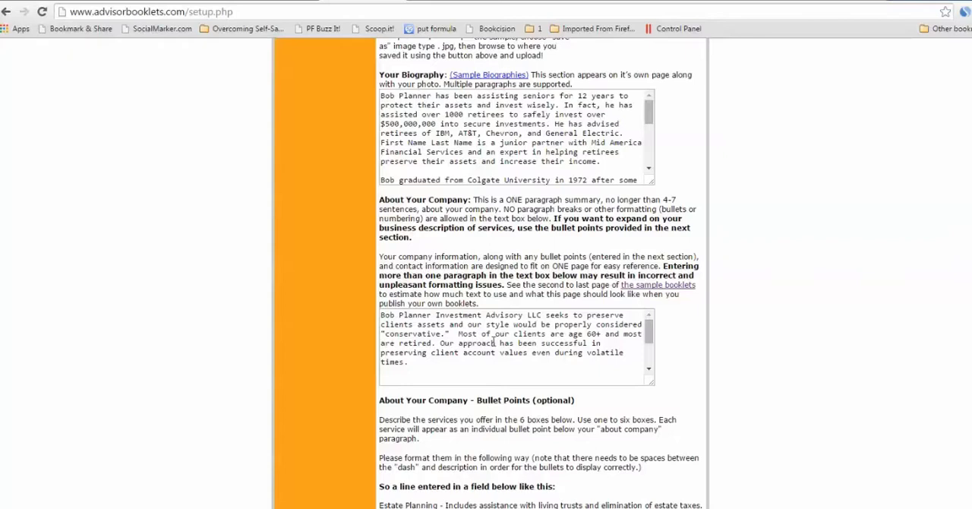
pyautogui.moveTo(519, 363)
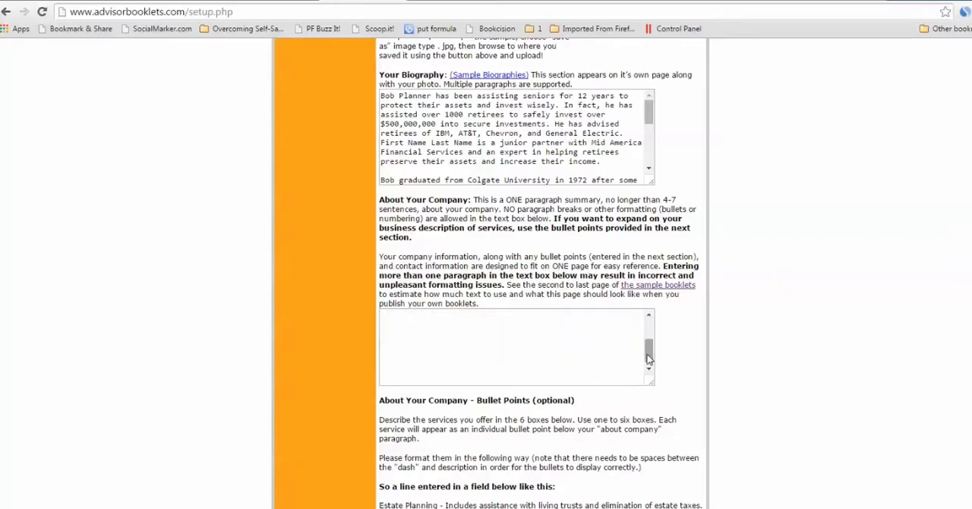
pyautogui.scroll(-3)
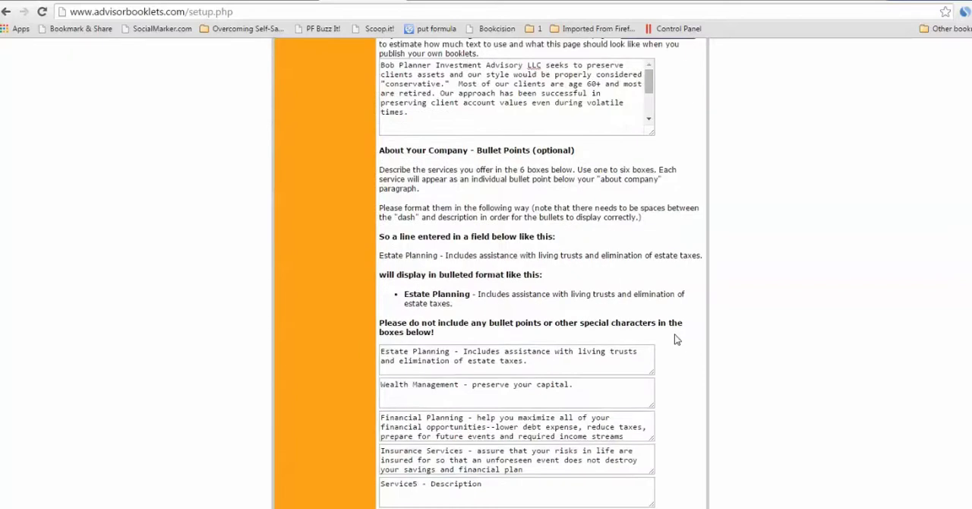
pyautogui.scroll(-3)
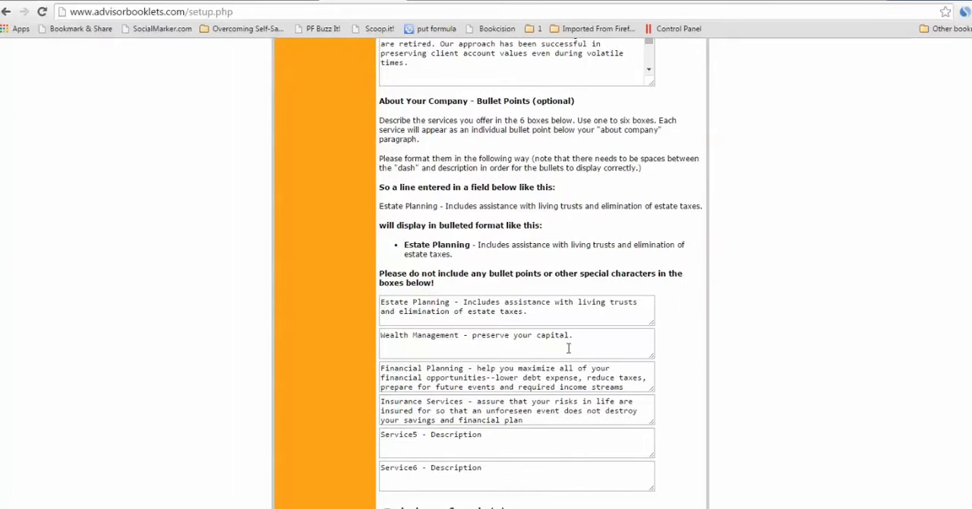
pyautogui.moveTo(533, 334)
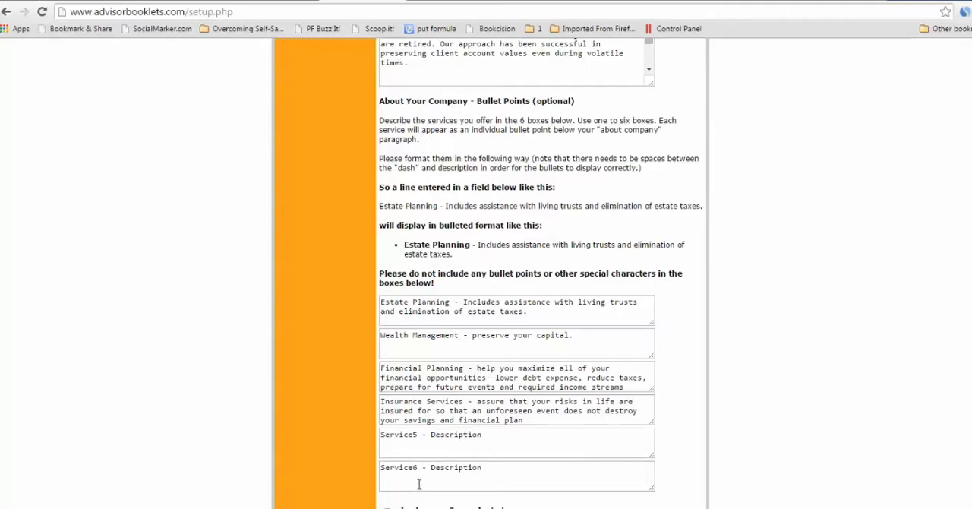
pyautogui.moveTo(433, 437)
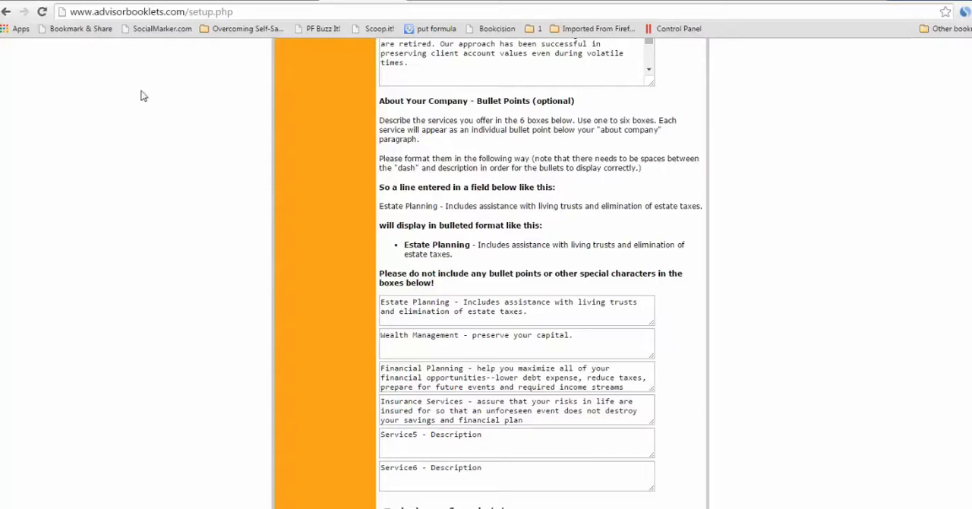
pyautogui.moveTo(756, 501)
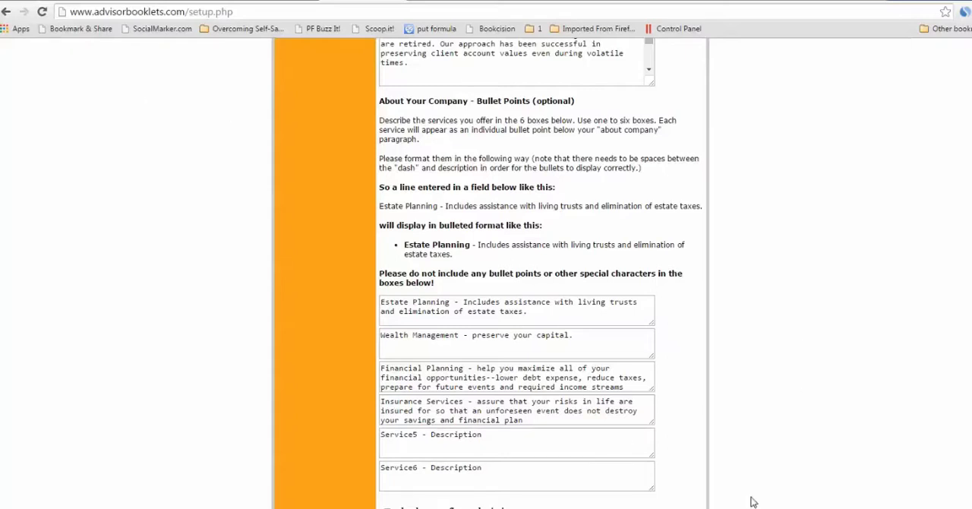
pyautogui.moveTo(748, 472)
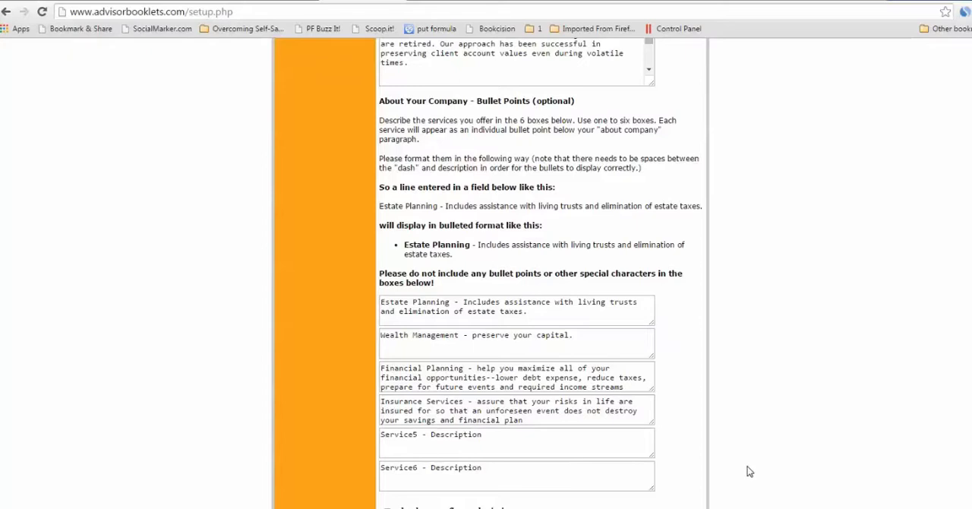
pyautogui.moveTo(749, 475)
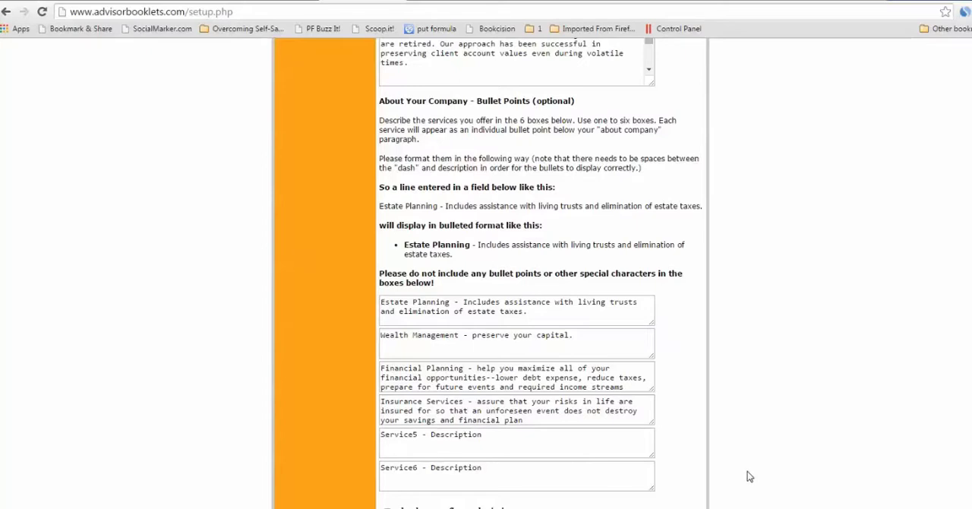
pyautogui.moveTo(779, 503)
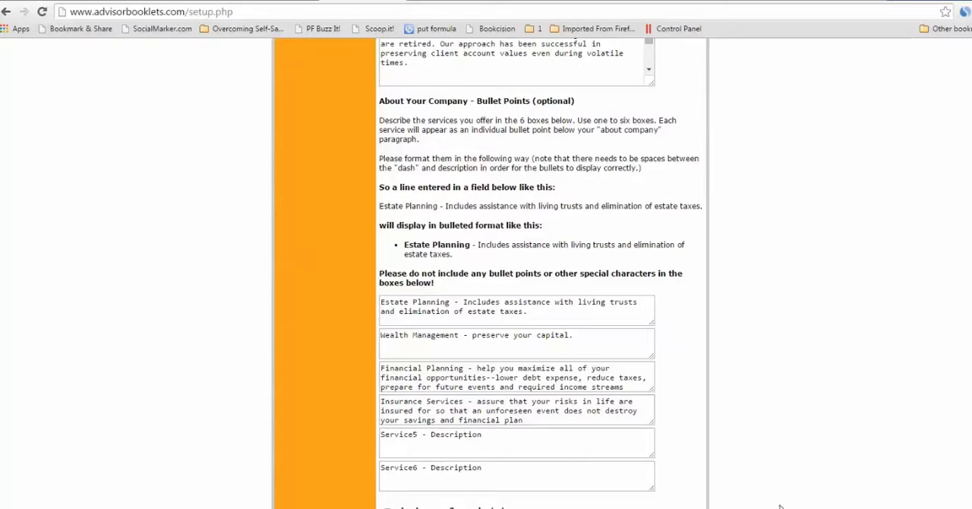
pyautogui.moveTo(781, 472)
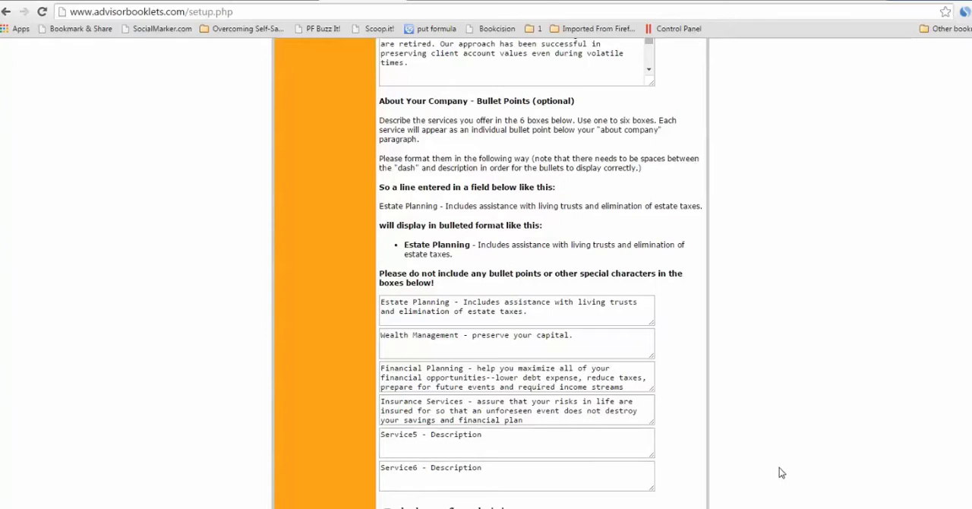
pyautogui.moveTo(784, 473)
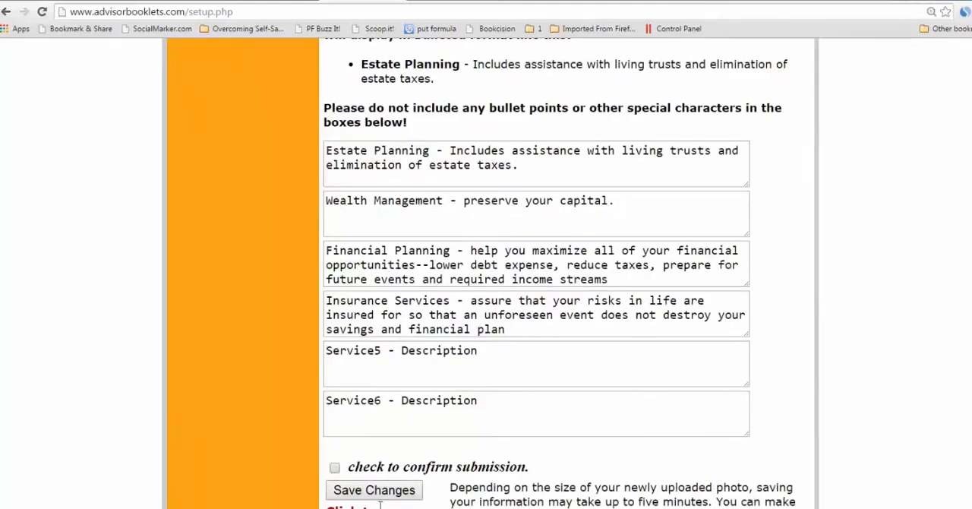
pyautogui.moveTo(340, 473)
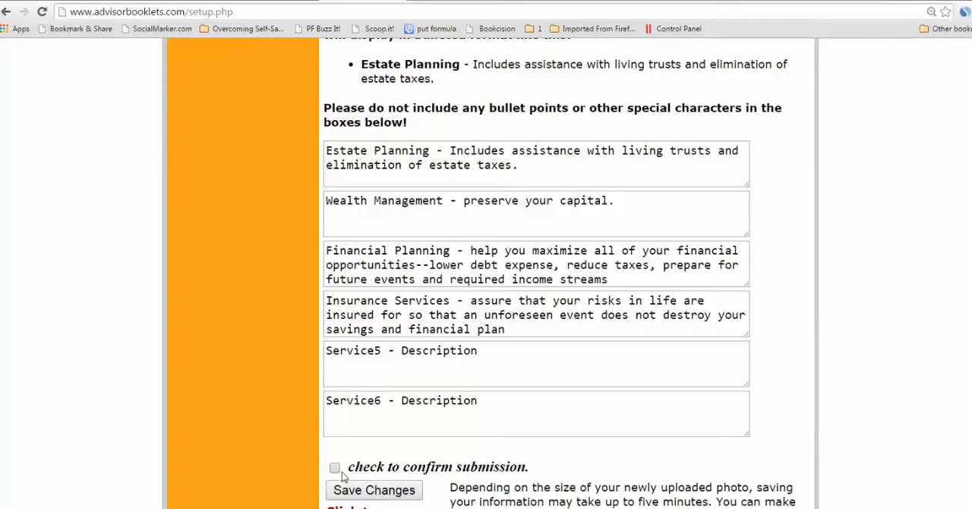
pyautogui.moveTo(369, 489)
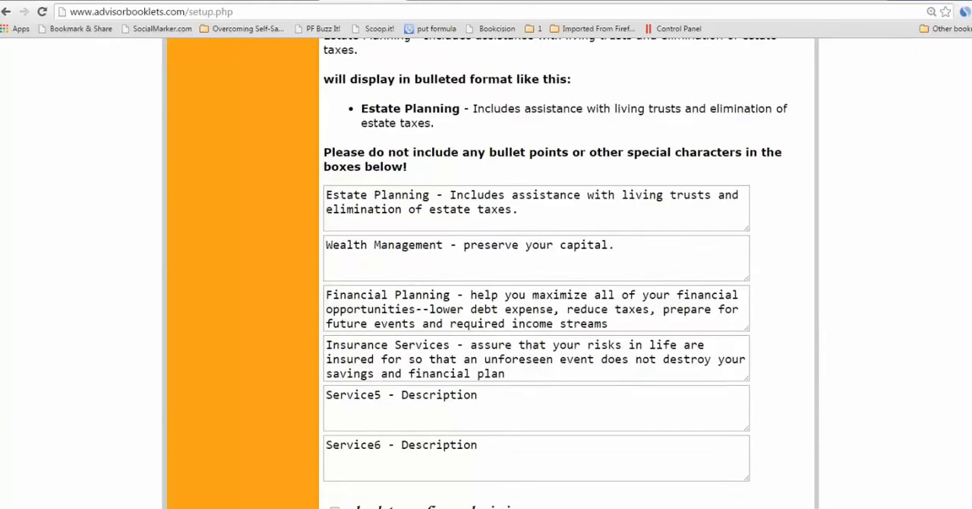
pyautogui.scroll(-3)
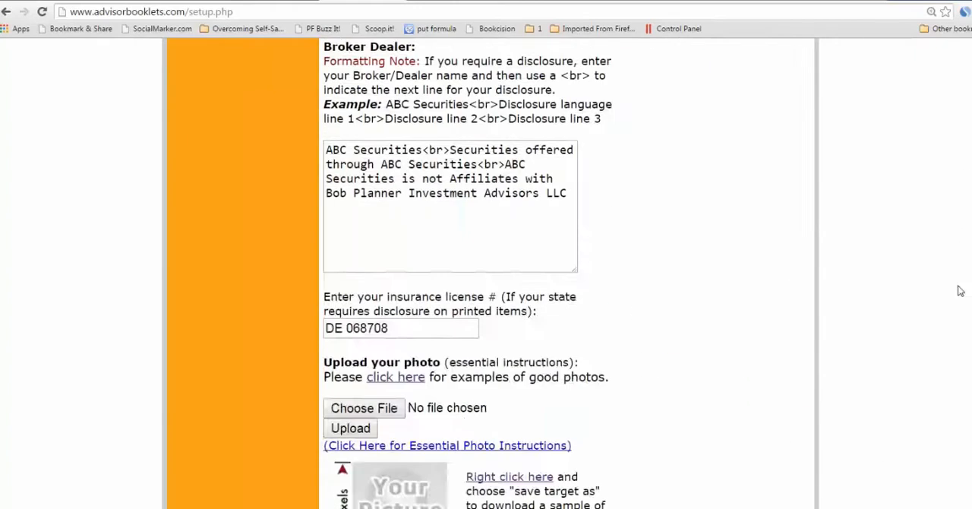
pyautogui.scroll(3)
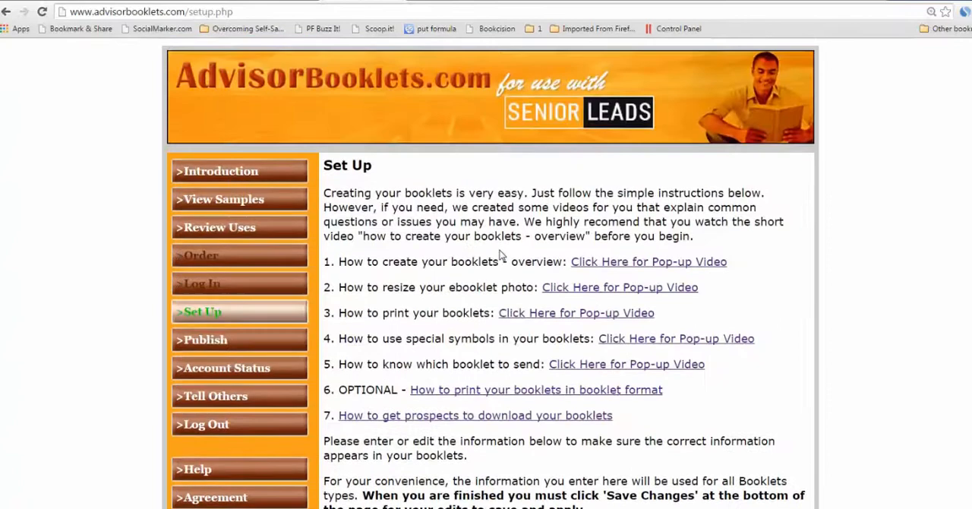
# Open the Publish page and scroll to the Prospect Type vs. Booklet to Send table.
pyautogui.click(202, 339)
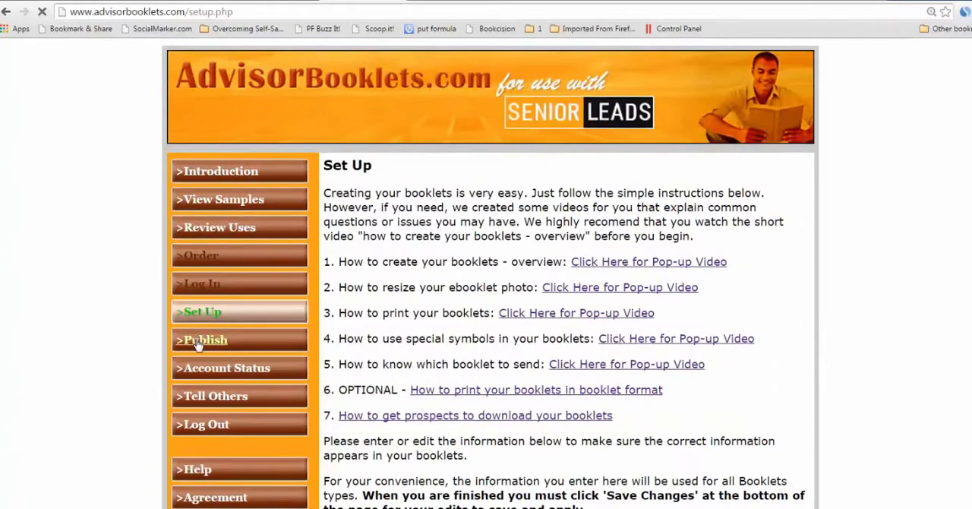
pyautogui.click(202, 340)
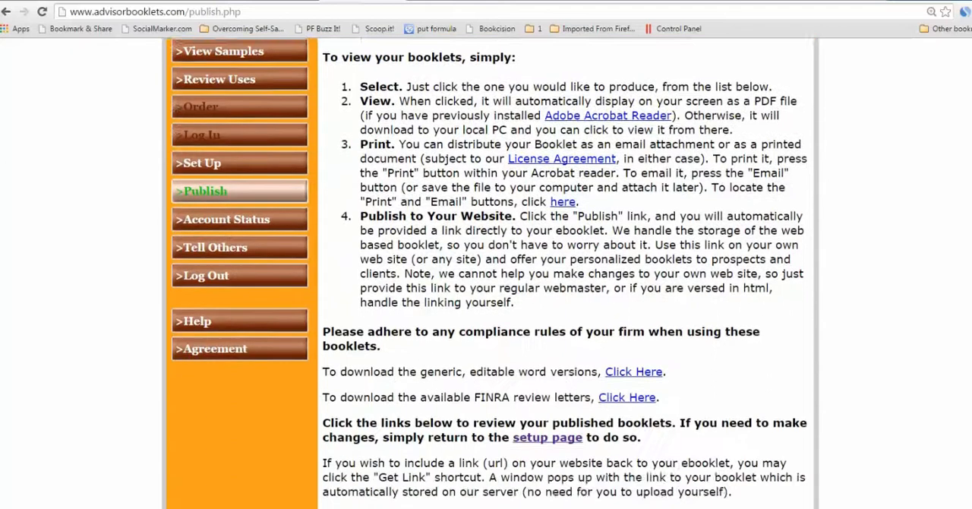
pyautogui.scroll(-3)
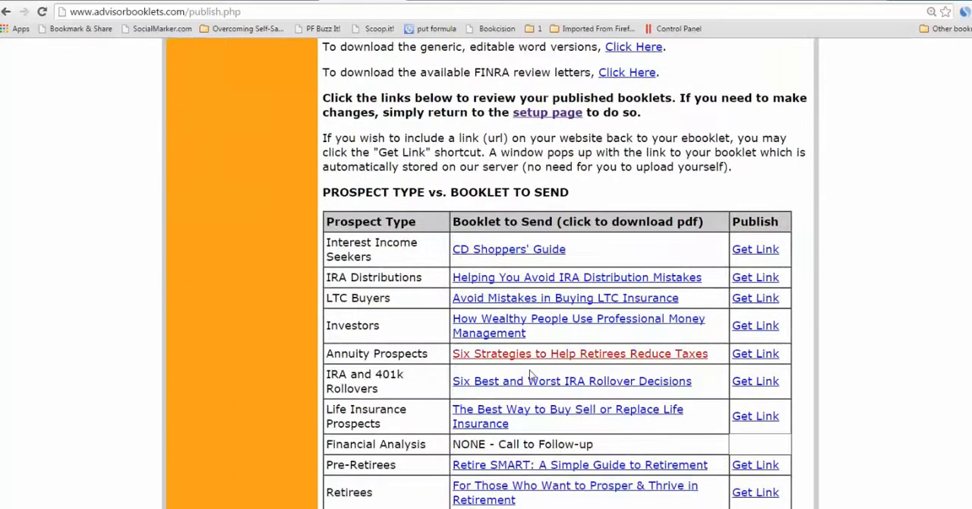
pyautogui.moveTo(559, 356)
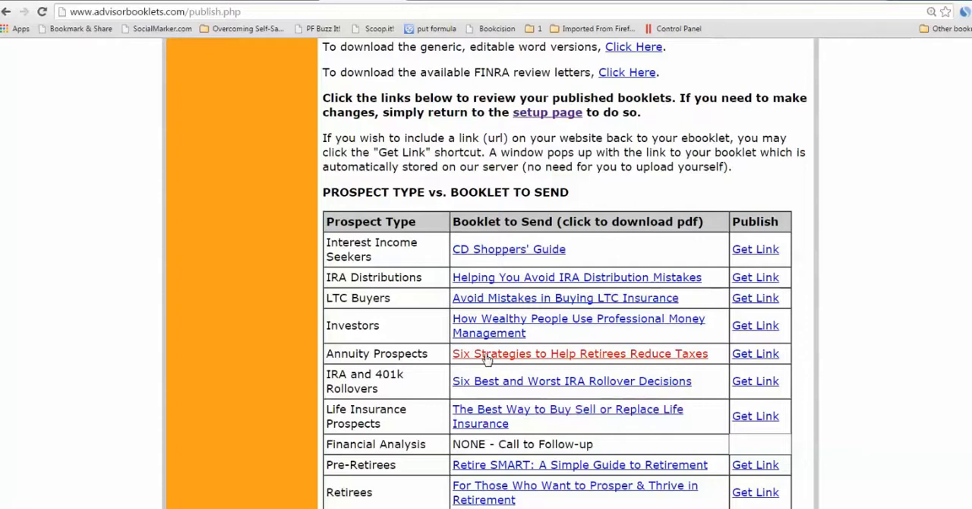
pyautogui.moveTo(508, 324)
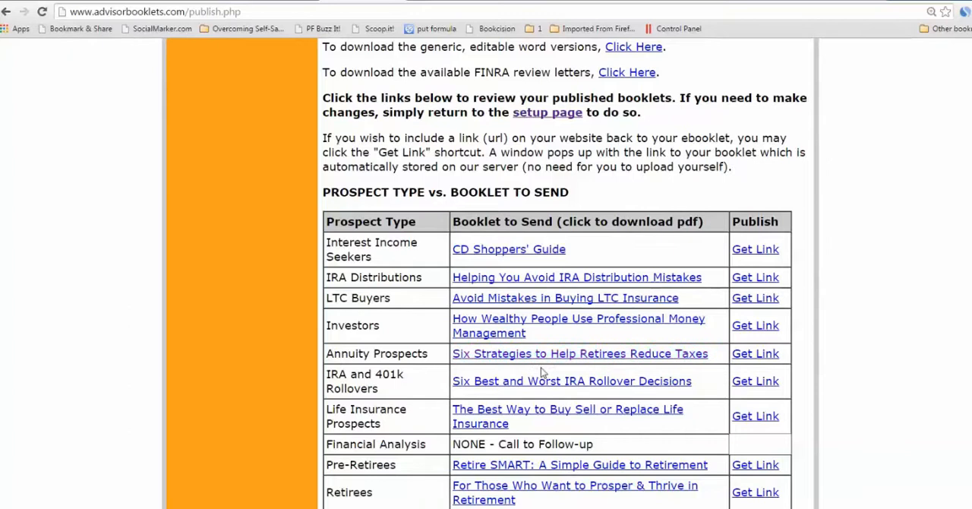
pyautogui.moveTo(229, 253)
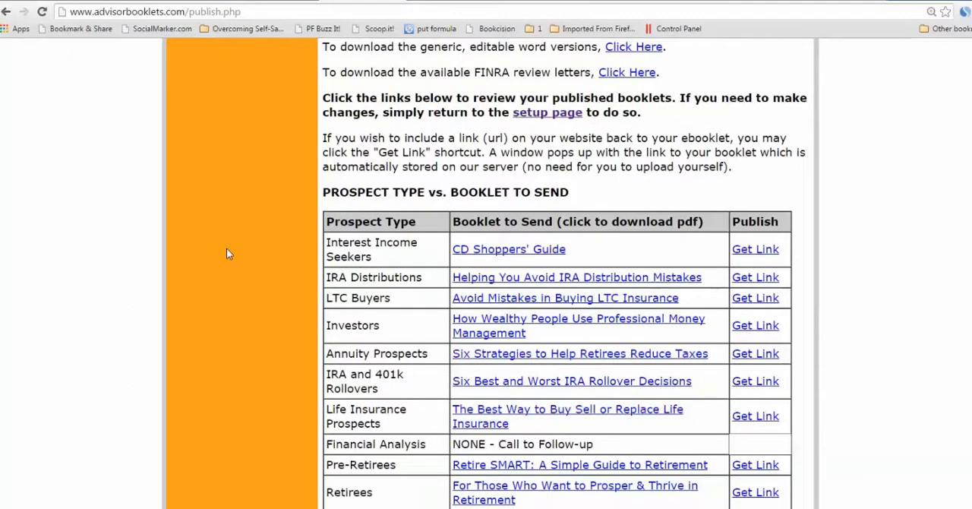
pyautogui.moveTo(234, 255)
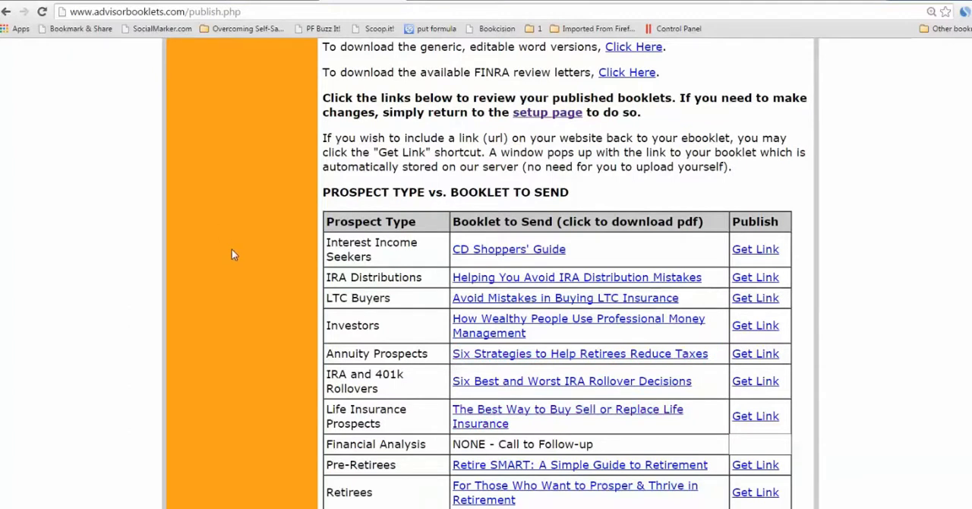
pyautogui.moveTo(811, 450)
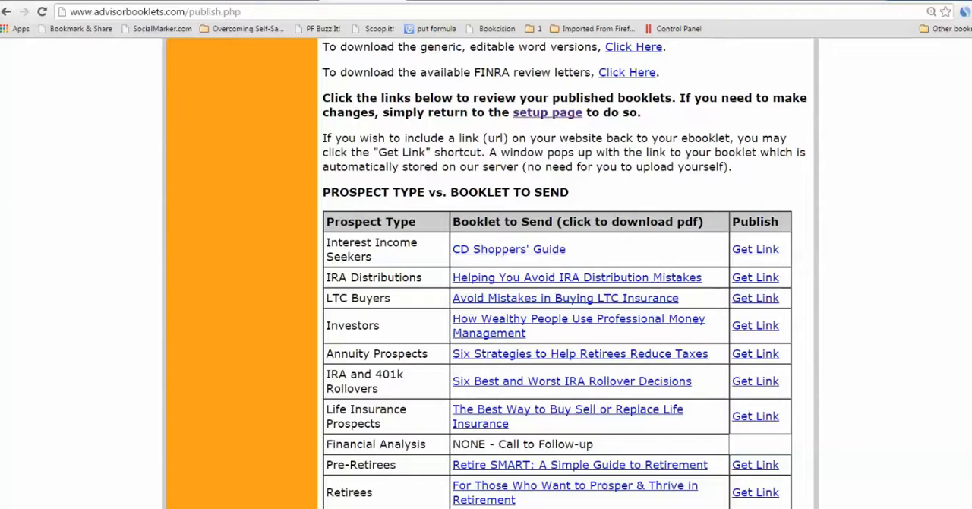
# Download 'Six Strategies to Help Retirees Reduce Taxes' and view its Bob Planner cover and page 2.
pyautogui.click(580, 353)
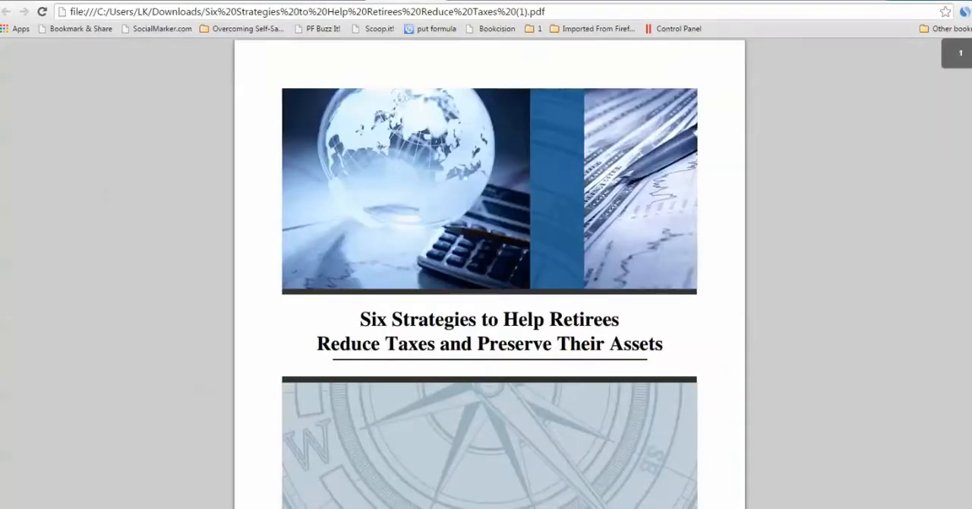
pyautogui.scroll(-3)
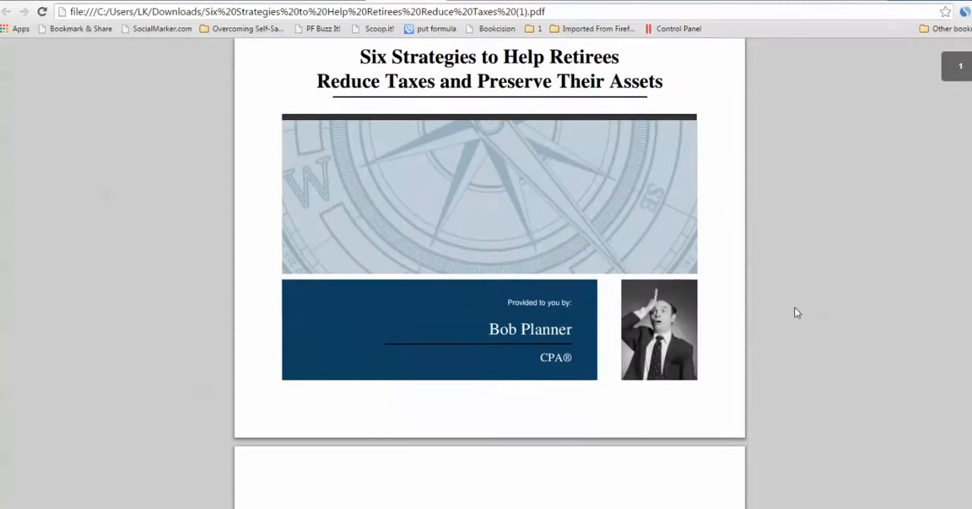
pyautogui.moveTo(486, 327)
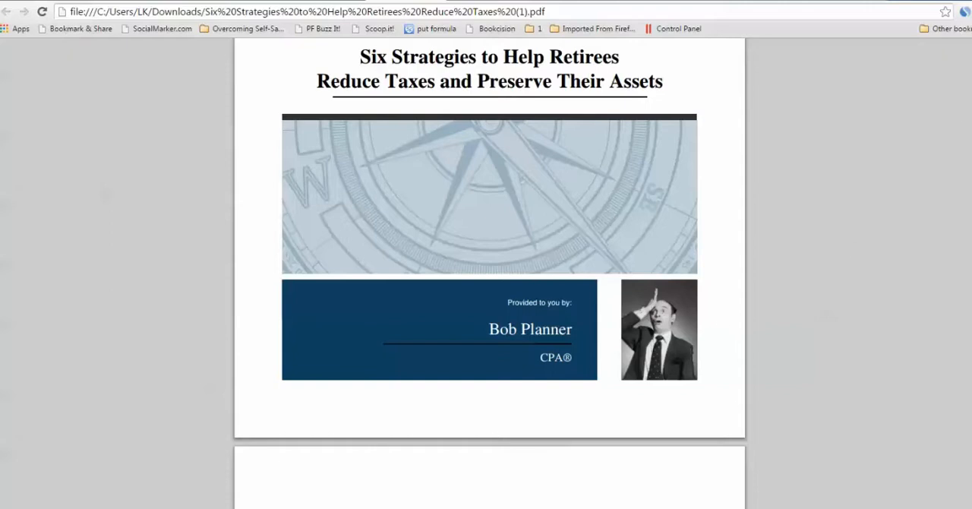
pyautogui.scroll(-3)
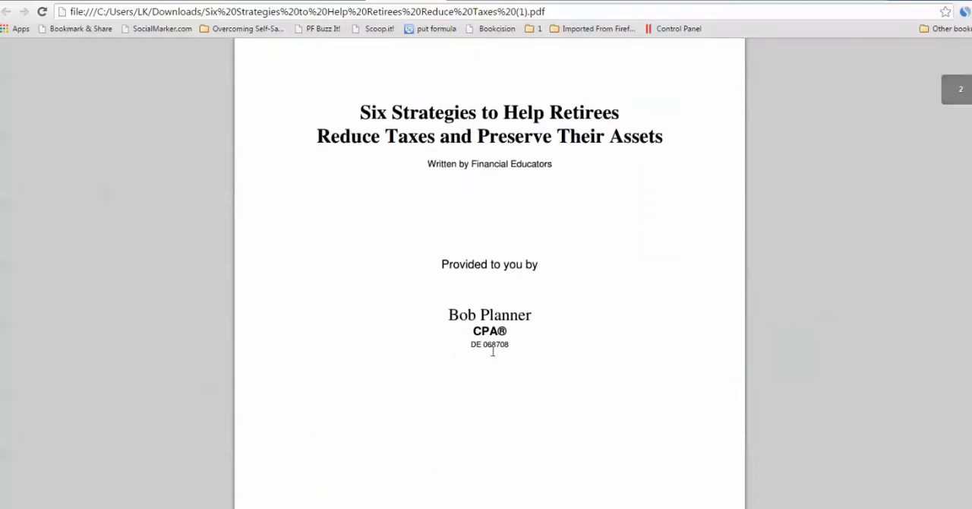
pyautogui.moveTo(881, 296)
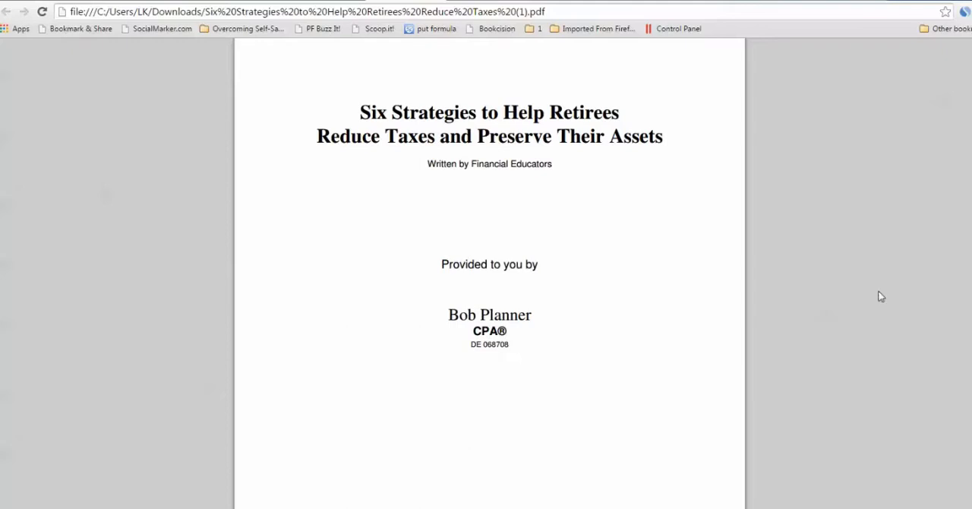
pyautogui.scroll(-3)
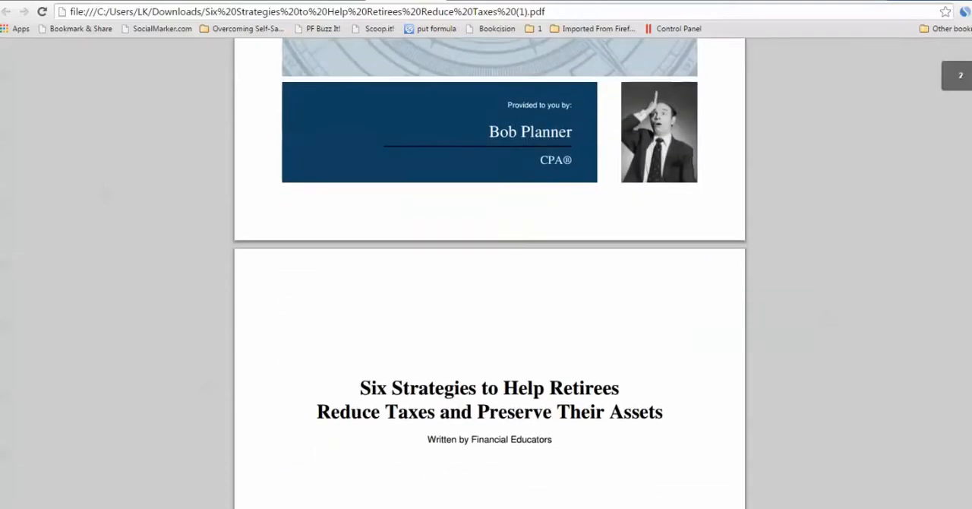
pyautogui.scroll(-3)
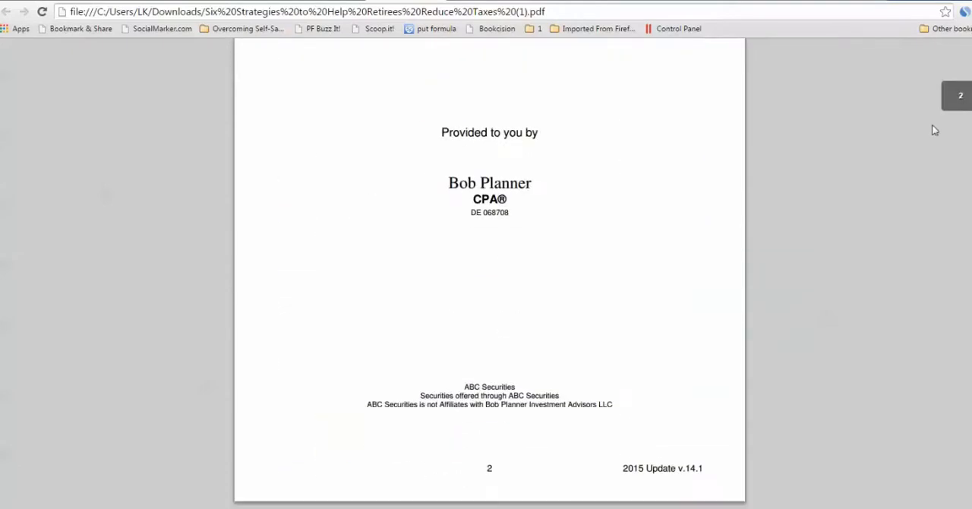
pyautogui.scroll(-3)
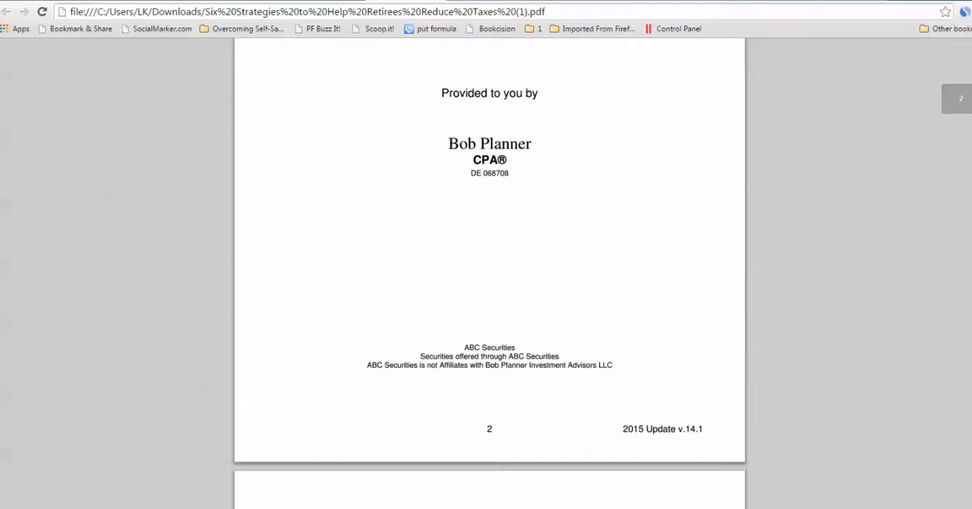
# Page through the Six Strategies PDF to the About Bob Planner biography page.
pyautogui.scroll(-3)
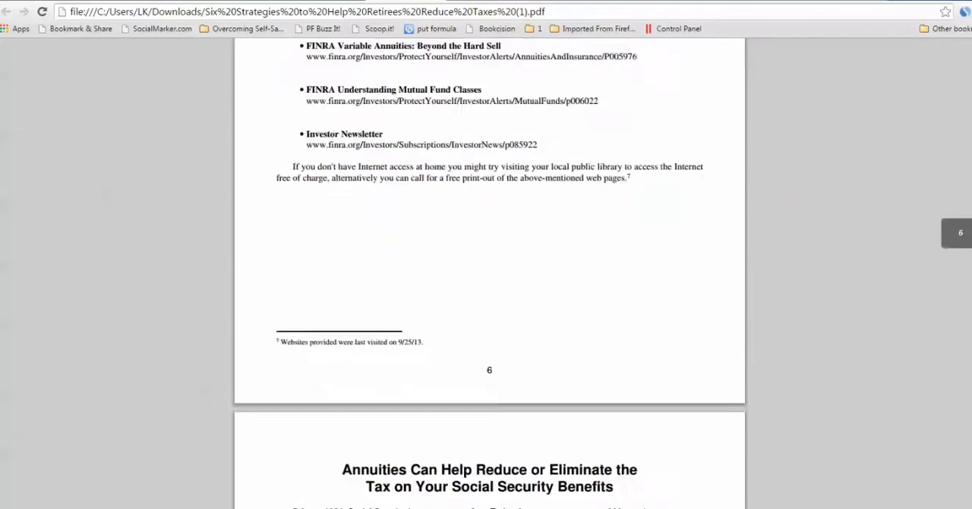
pyautogui.scroll(-3)
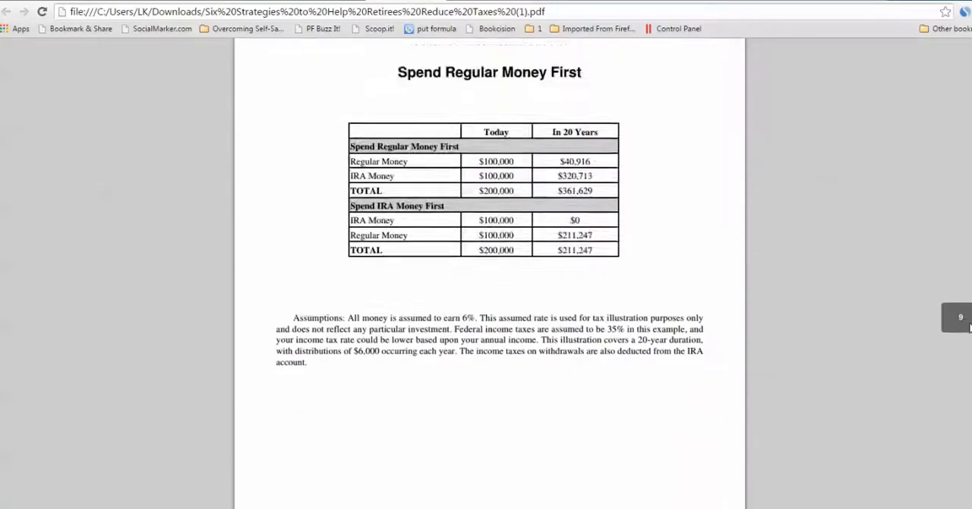
pyautogui.scroll(-3)
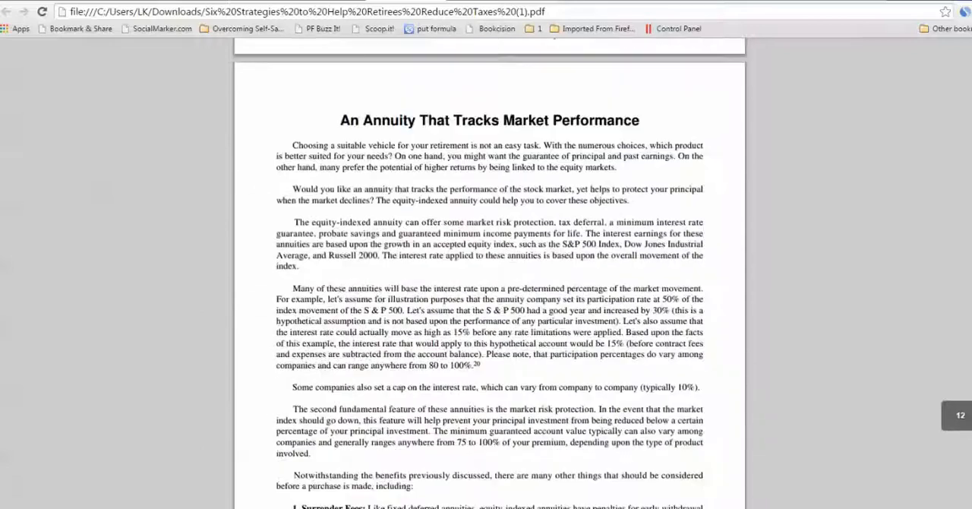
pyautogui.scroll(-3)
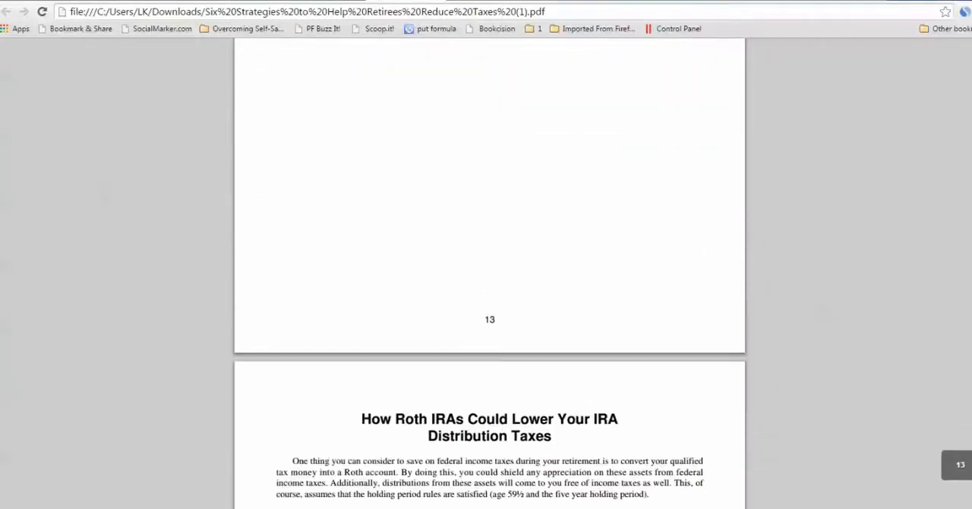
pyautogui.scroll(-3)
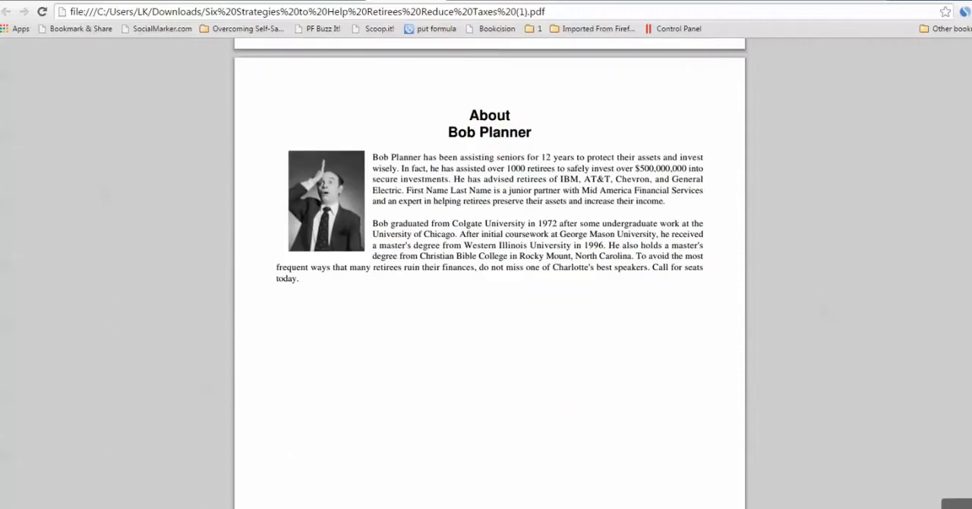
pyautogui.moveTo(559, 218)
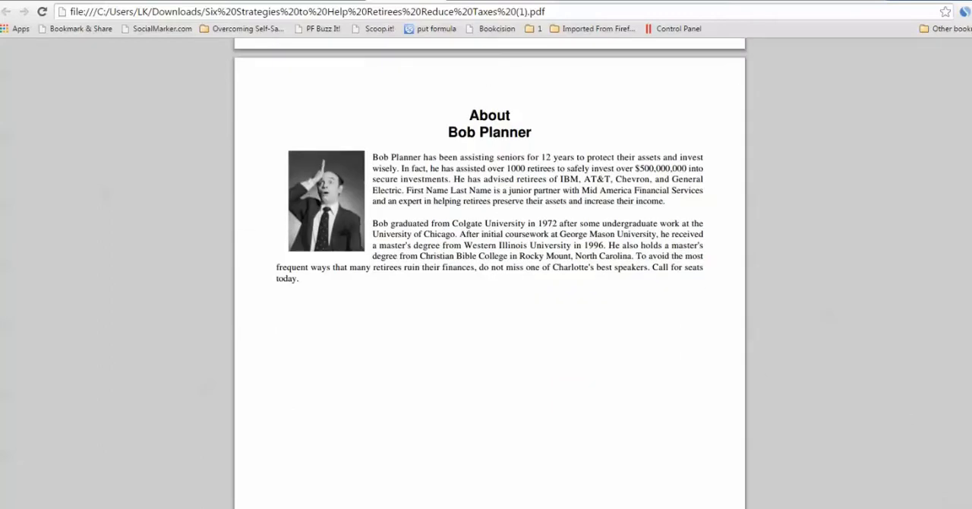
# Scroll to About ABC Company Name and briefly select its services list.
pyautogui.scroll(-3)
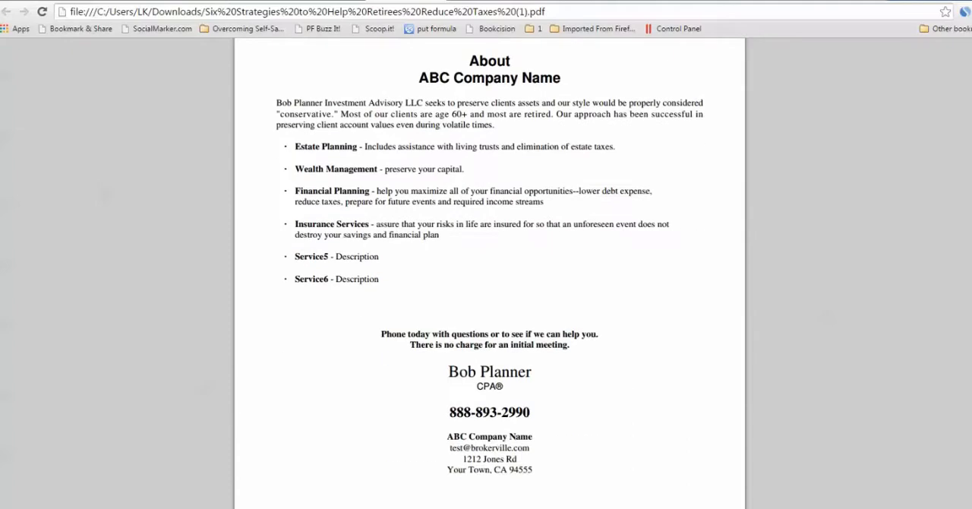
pyautogui.moveTo(463, 124)
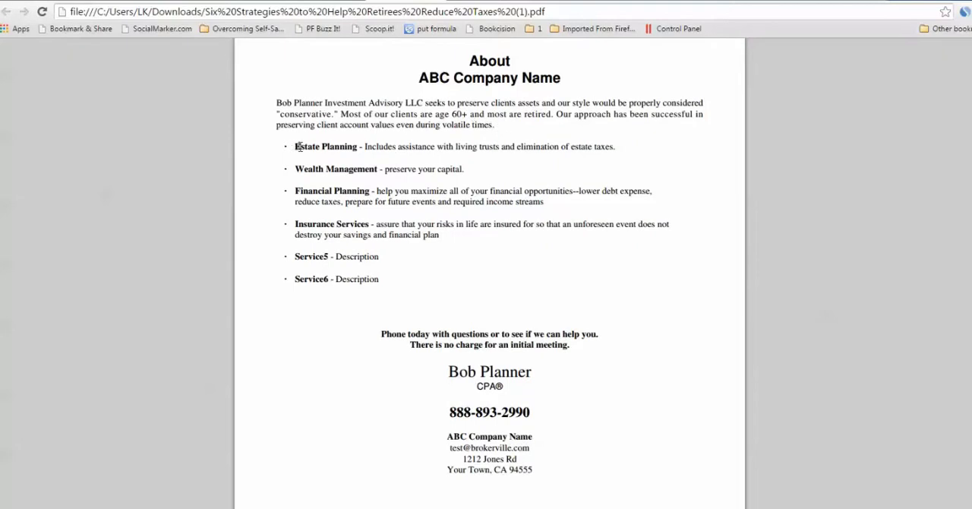
pyautogui.moveTo(294, 145); pyautogui.dragTo(368, 256)
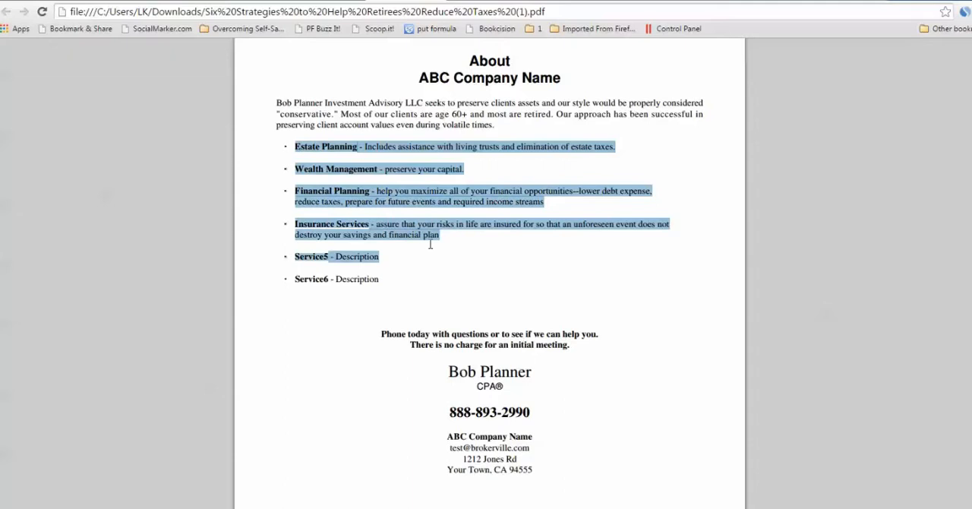
pyautogui.click(330, 158)
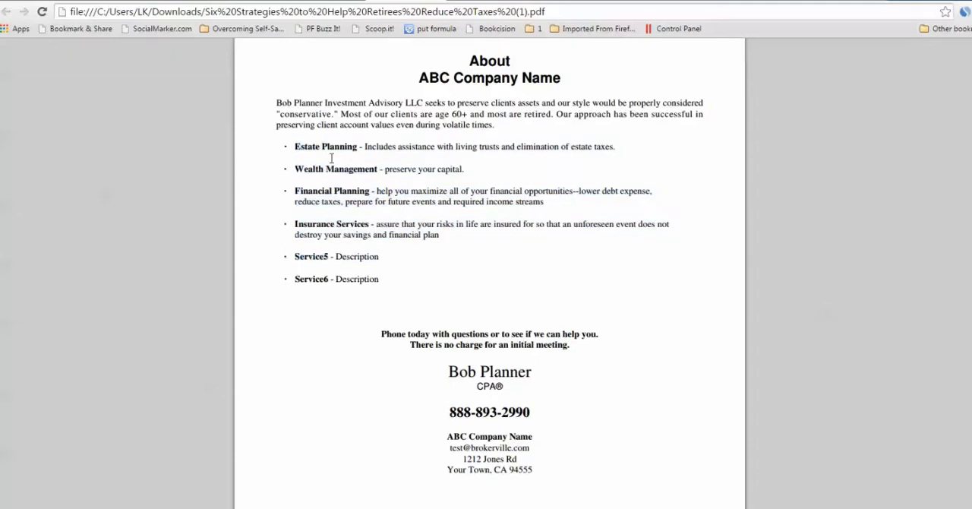
pyautogui.moveTo(303, 257)
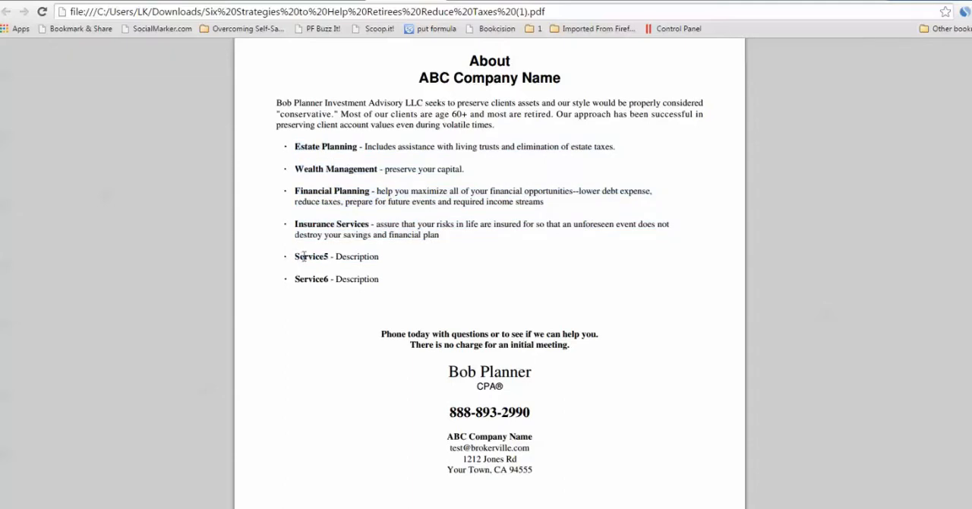
pyautogui.moveTo(341, 288)
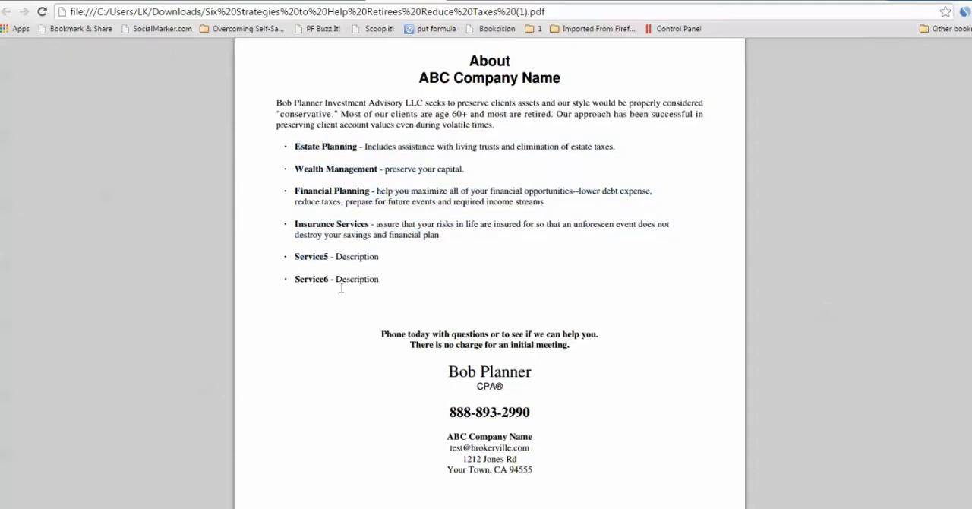
pyautogui.moveTo(379, 260)
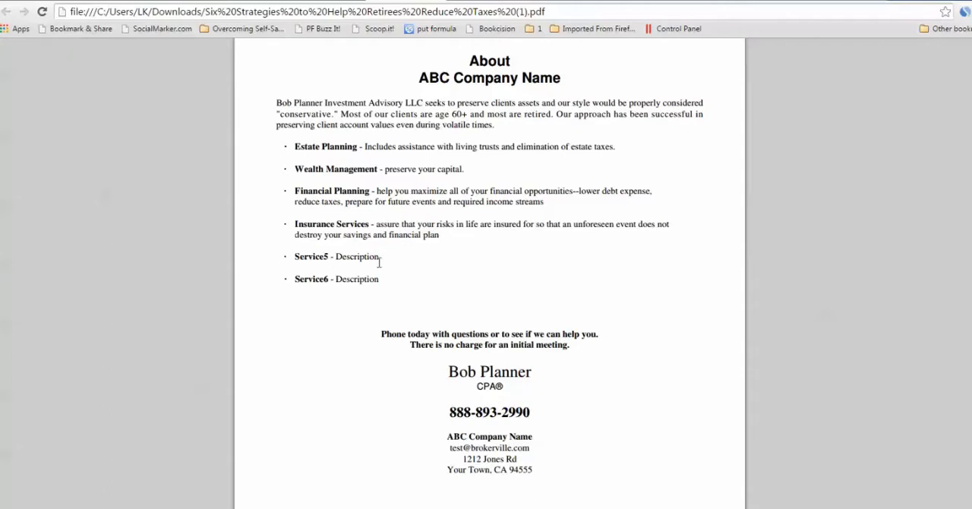
# Scroll past page 16's phone number and address to the following blank page.
pyautogui.scroll(-3)
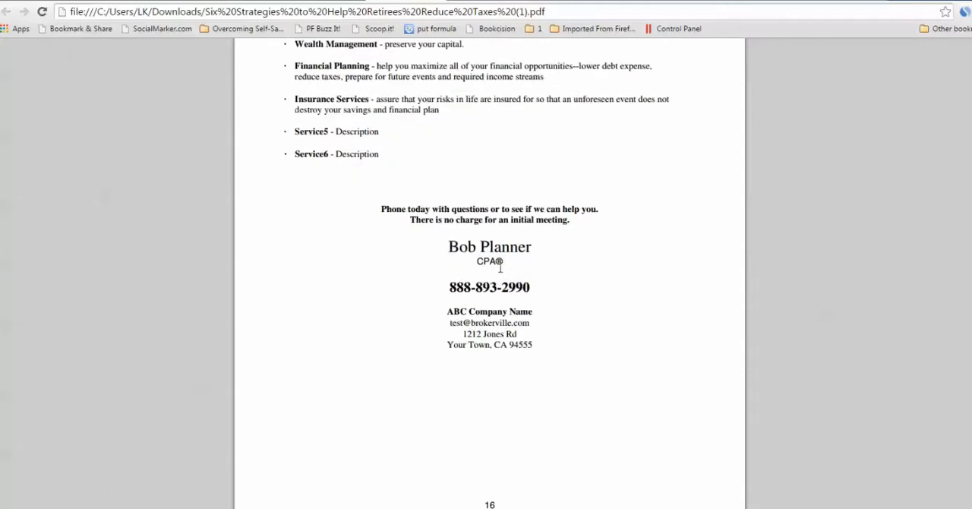
pyautogui.moveTo(526, 322)
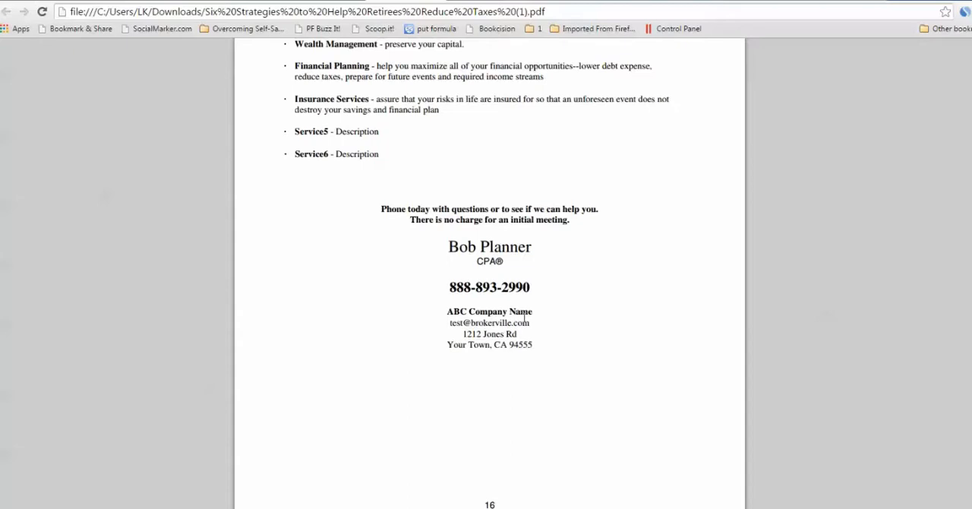
pyautogui.moveTo(514, 365)
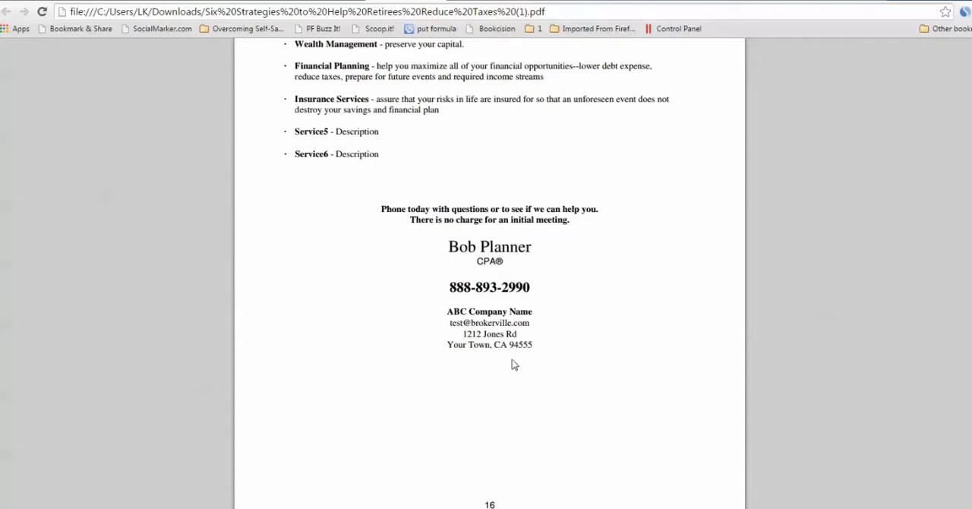
pyautogui.scroll(-3)
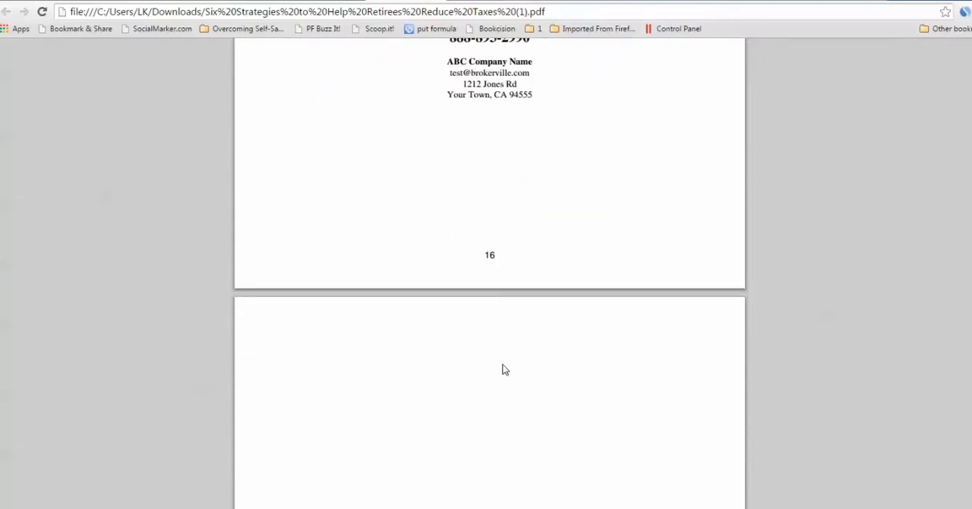
pyautogui.moveTo(482, 365)
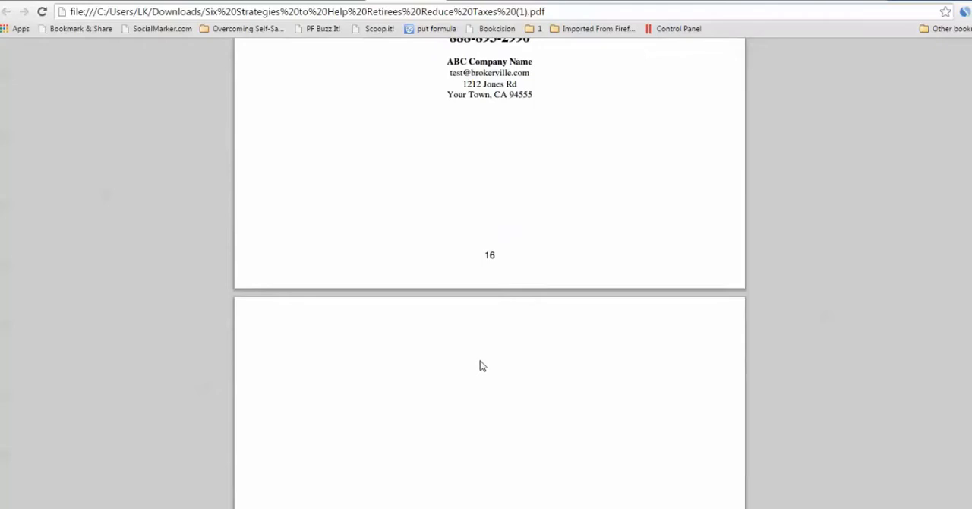